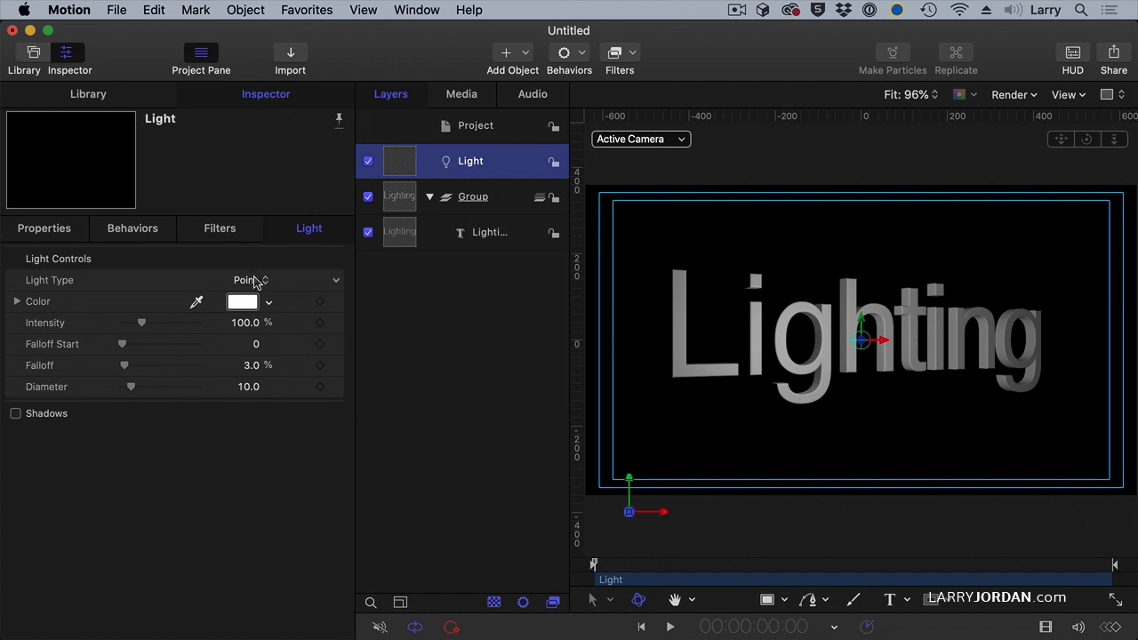
mouse_move(256, 283)
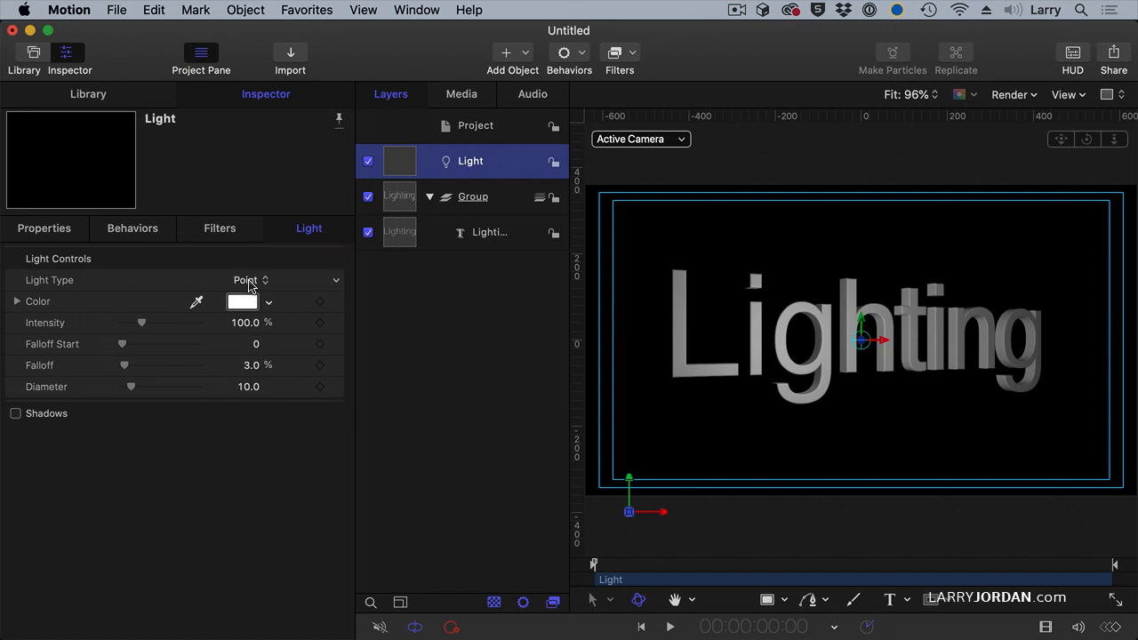
mouse_move(861, 327)
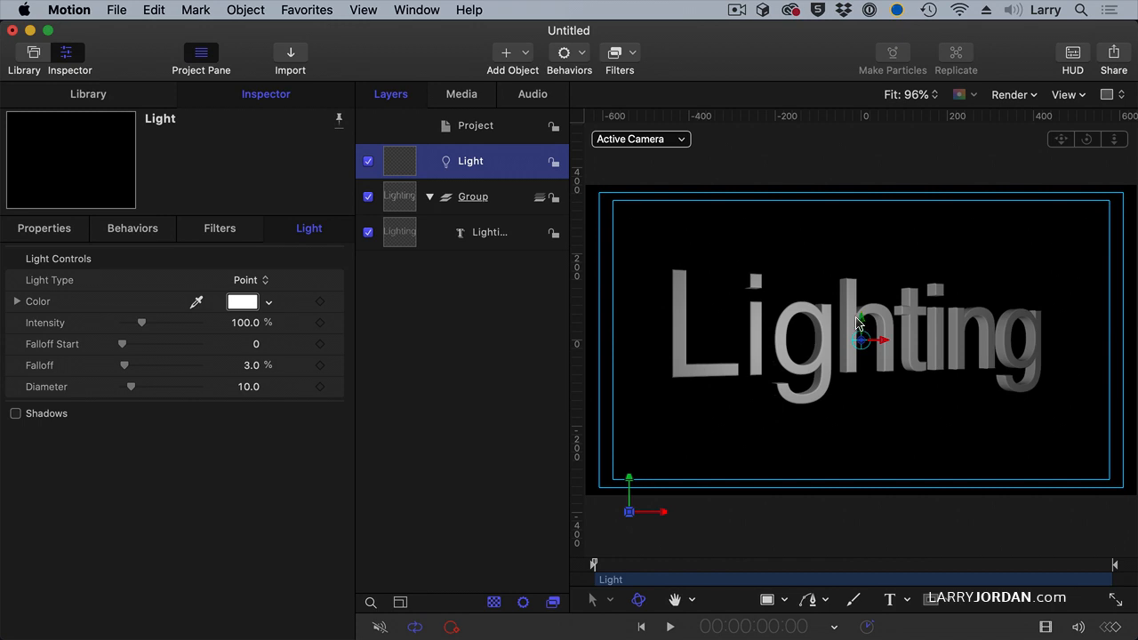
Drag the point light above, below and across the text, ending just above the 'h'
left_click_drag(862, 342, 860, 225)
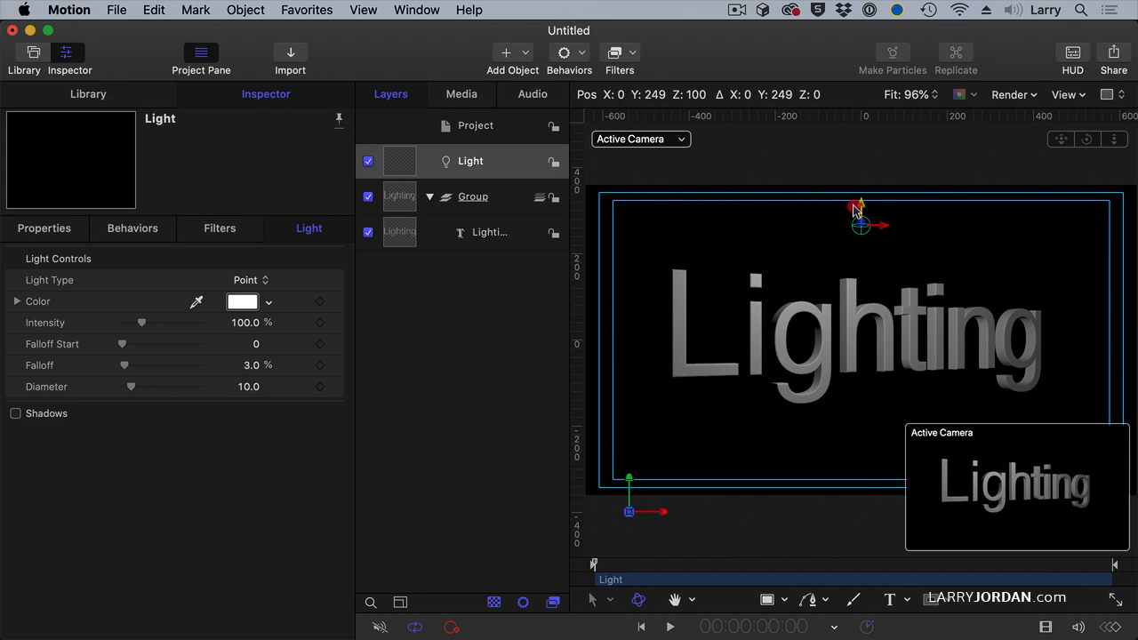
left_click_drag(859, 225, 860, 546)
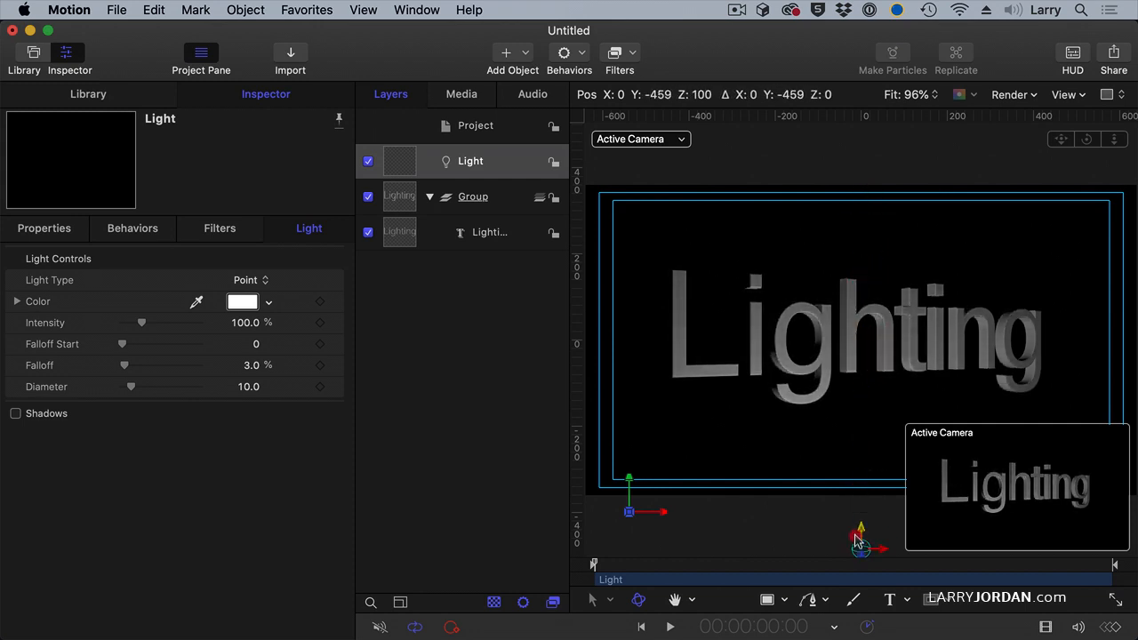
left_click_drag(860, 540, 861, 346)
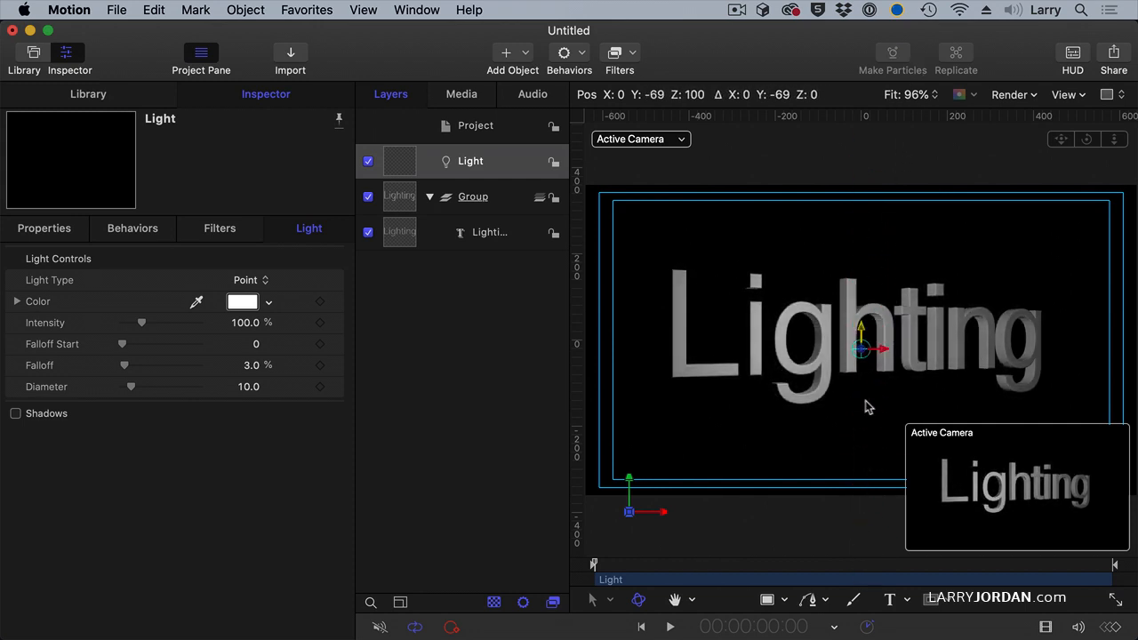
left_click_drag(860, 349, 861, 297)
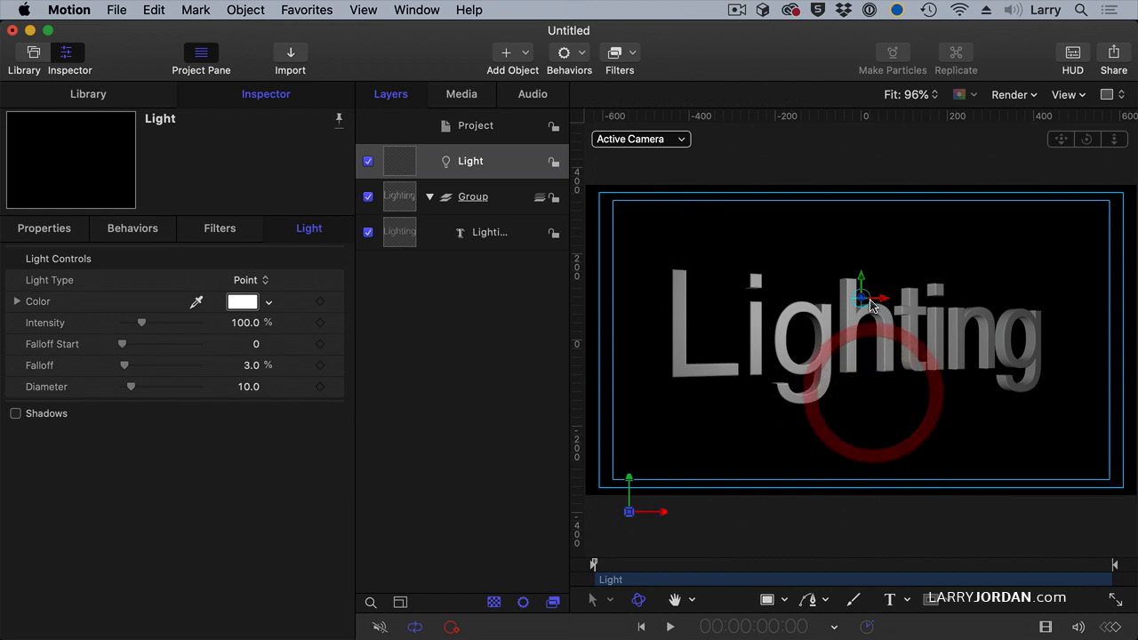
left_click_drag(860, 298, 913, 298)
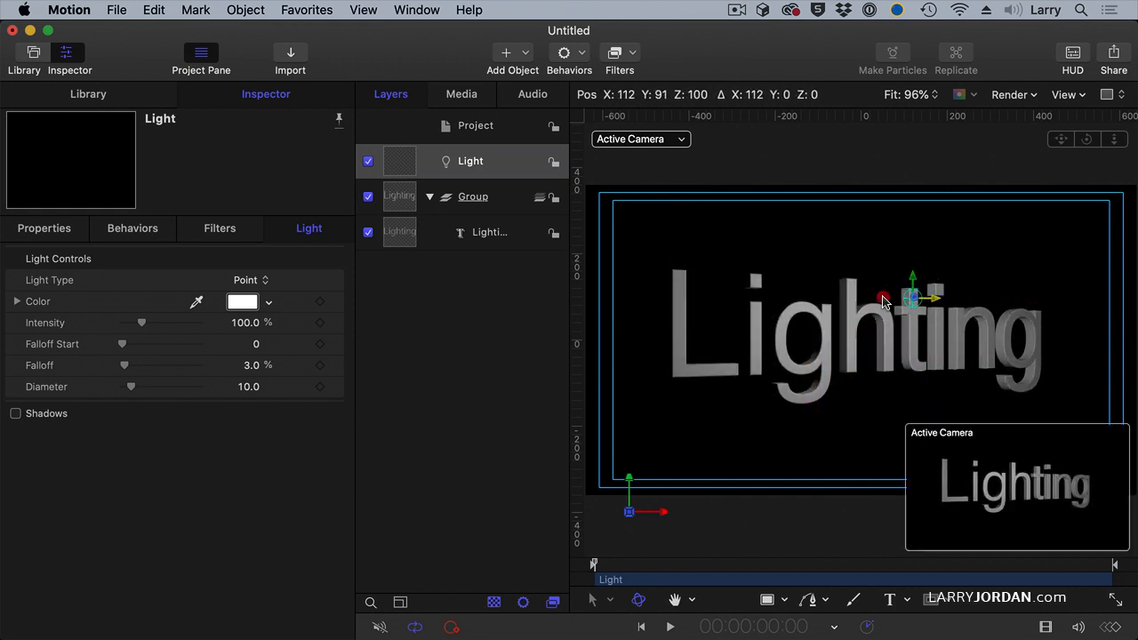
left_click_drag(911, 298, 1034, 297)
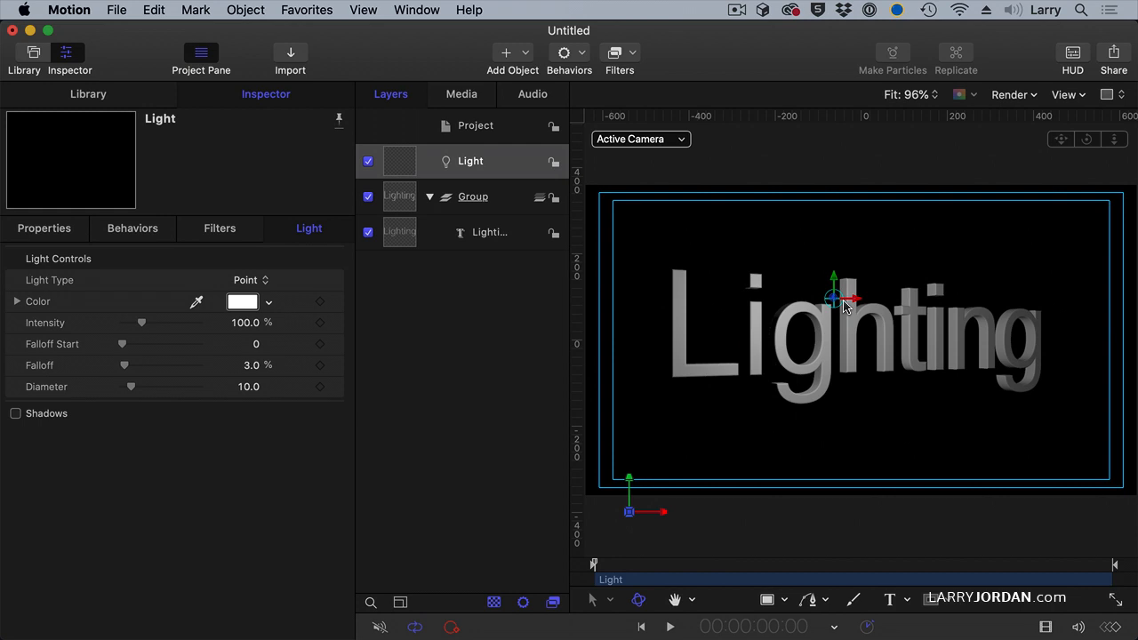
mouse_move(831, 336)
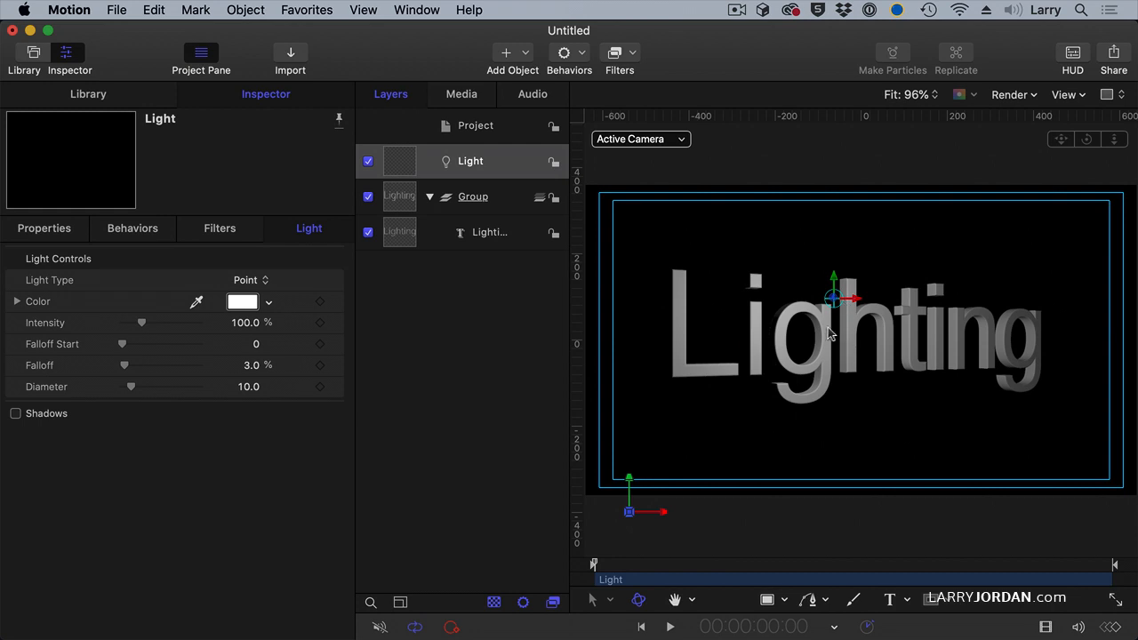
mouse_move(662, 134)
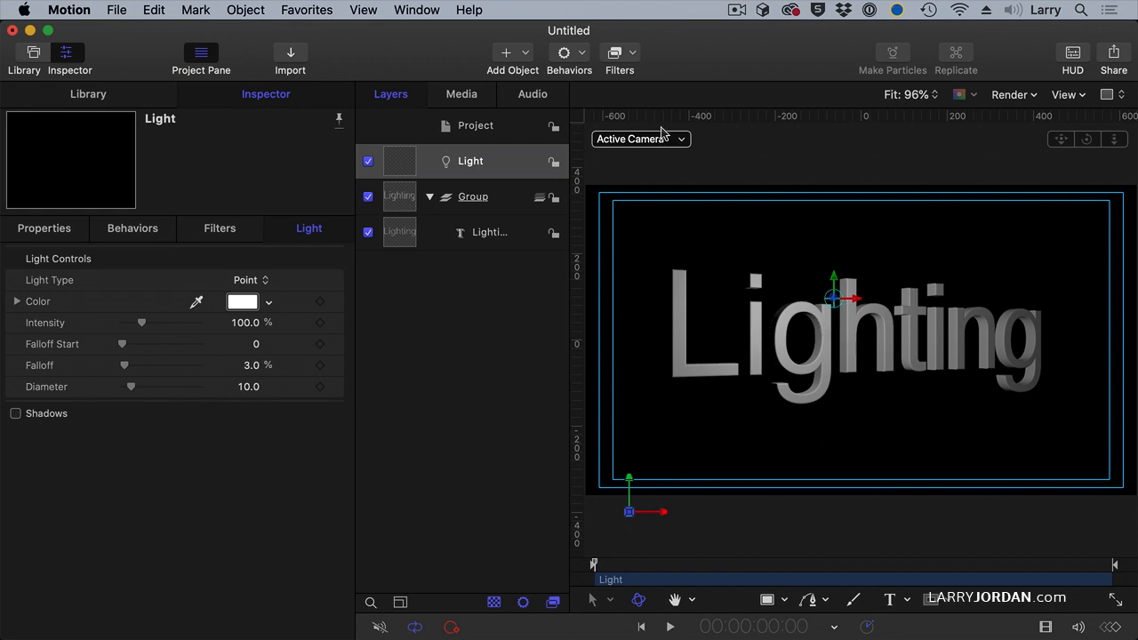
mouse_move(631, 142)
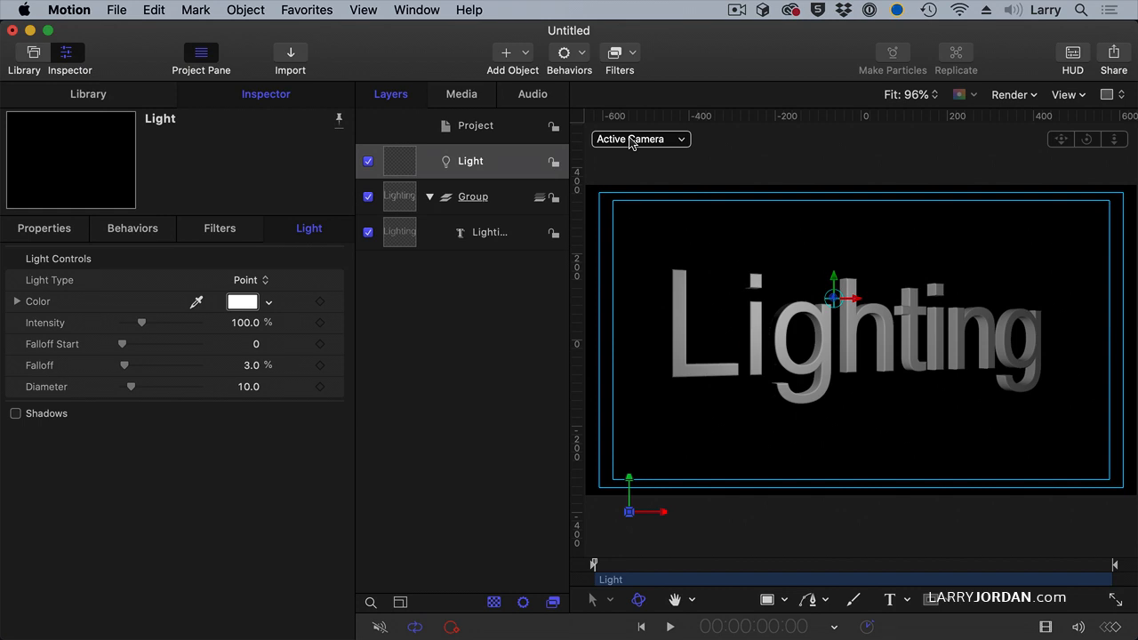
Switch the canvas from Active Camera to the Top view
left_click(638, 138)
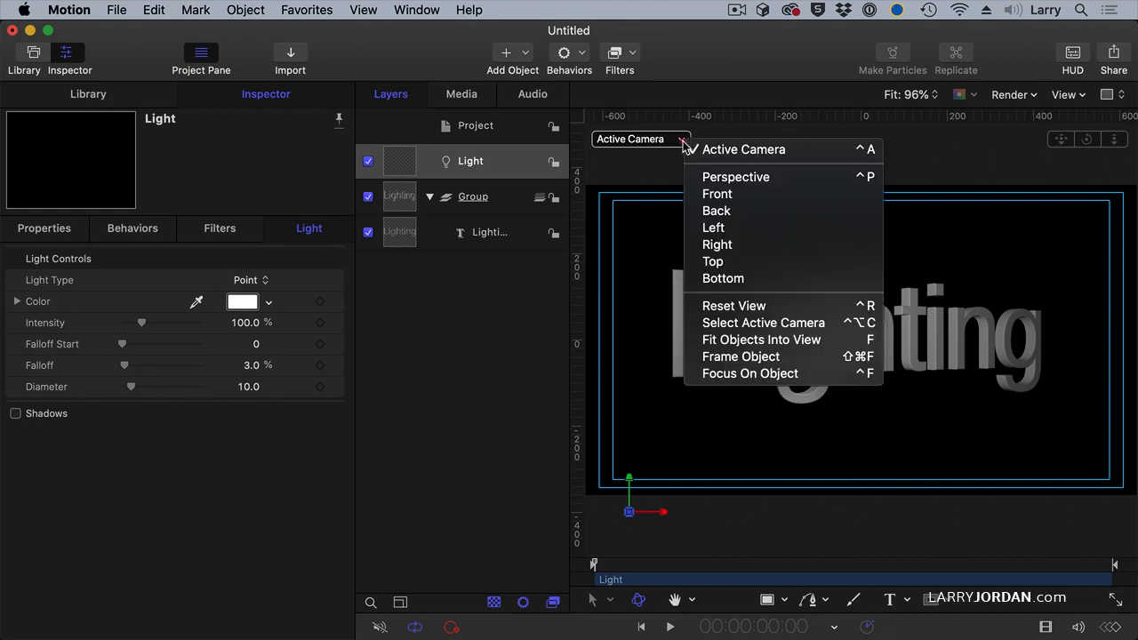
mouse_move(717, 194)
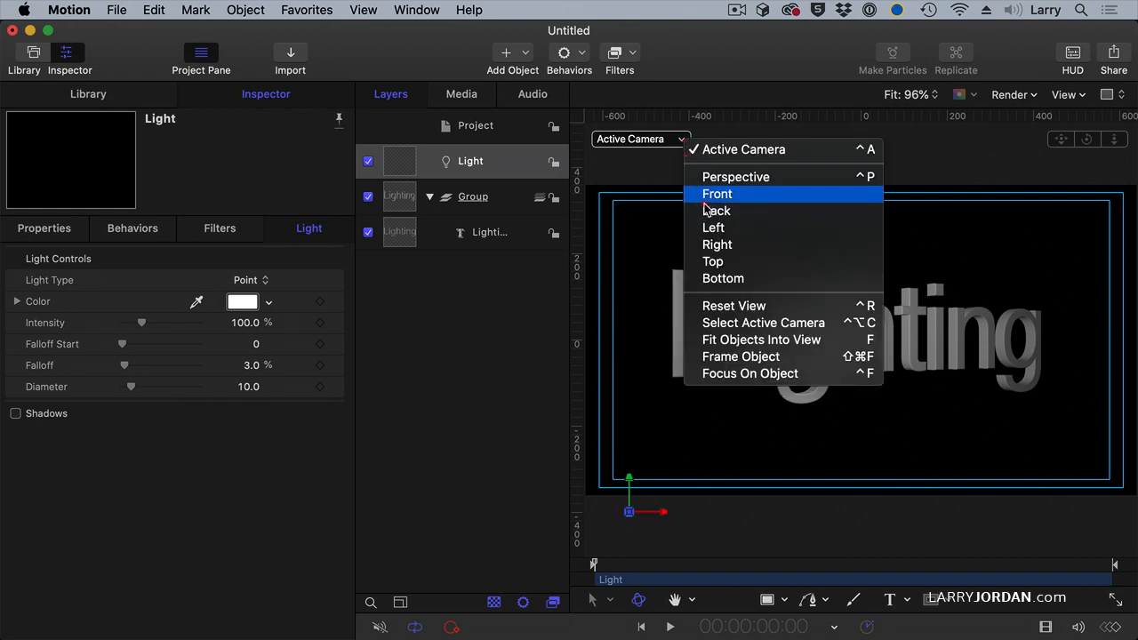
left_click(723, 278)
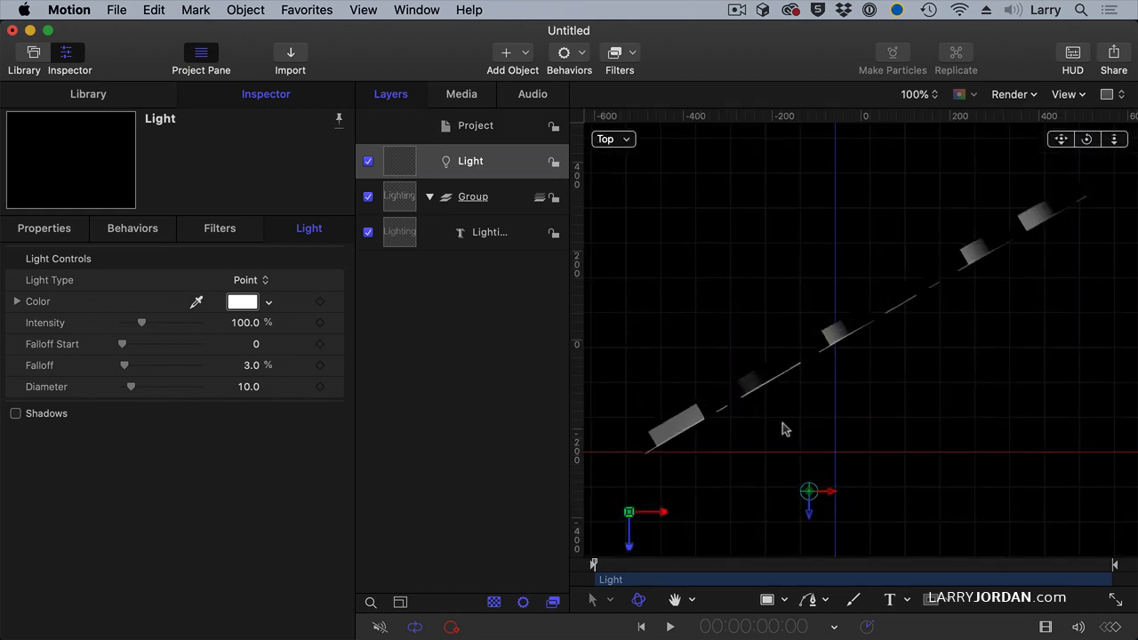
mouse_move(800, 373)
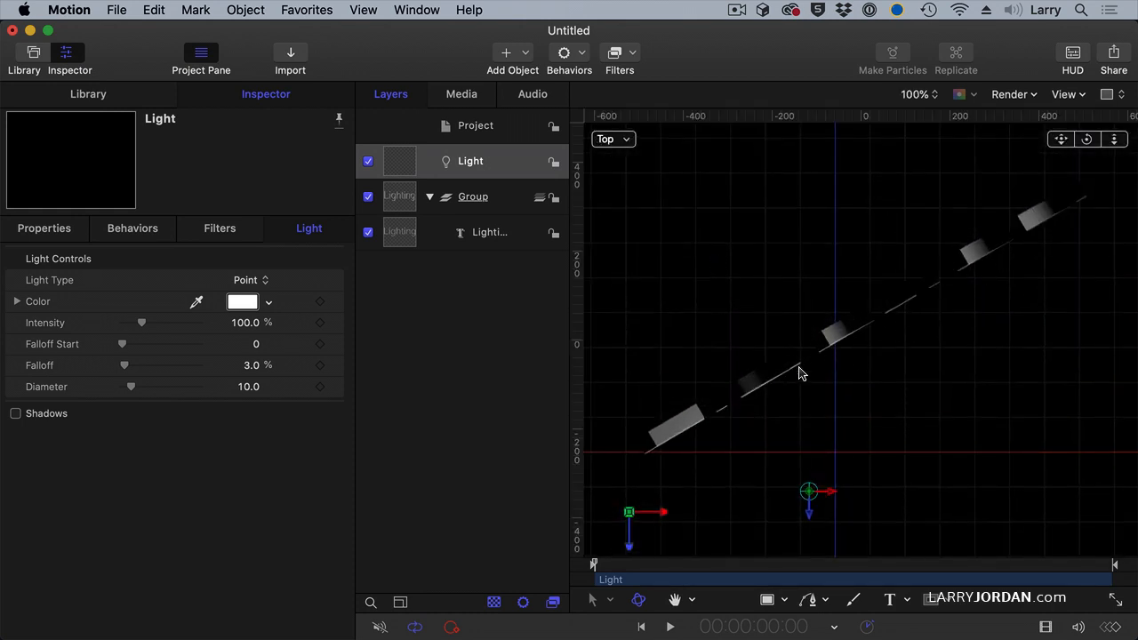
In Top view, slide the point light sideways, then push it behind the text
left_click_drag(807, 491, 865, 490)
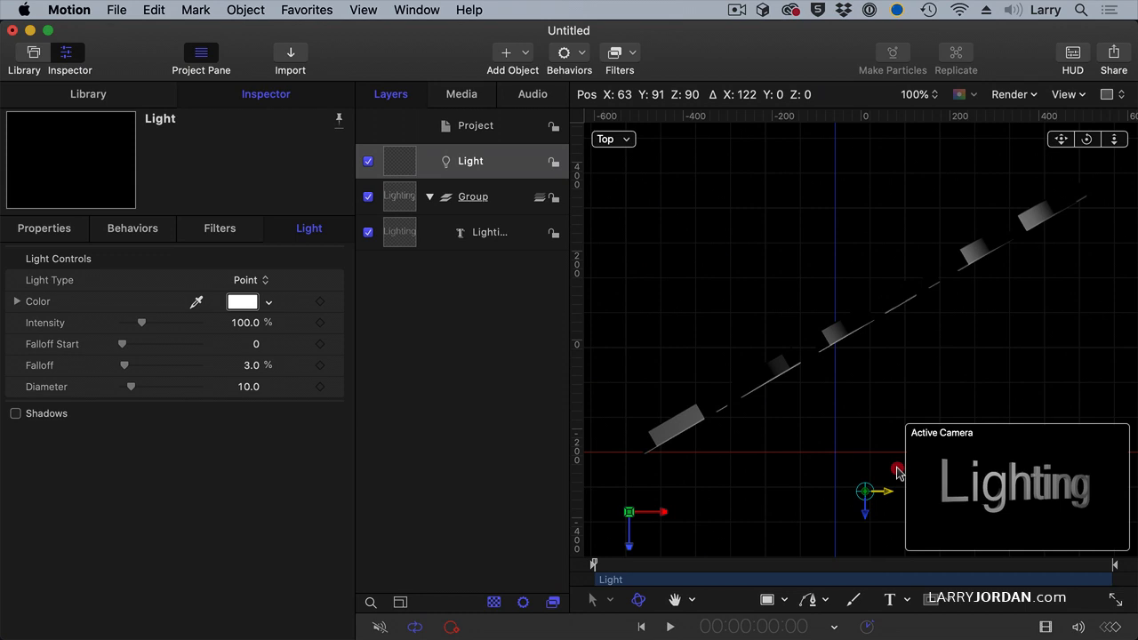
left_click_drag(864, 491, 732, 490)
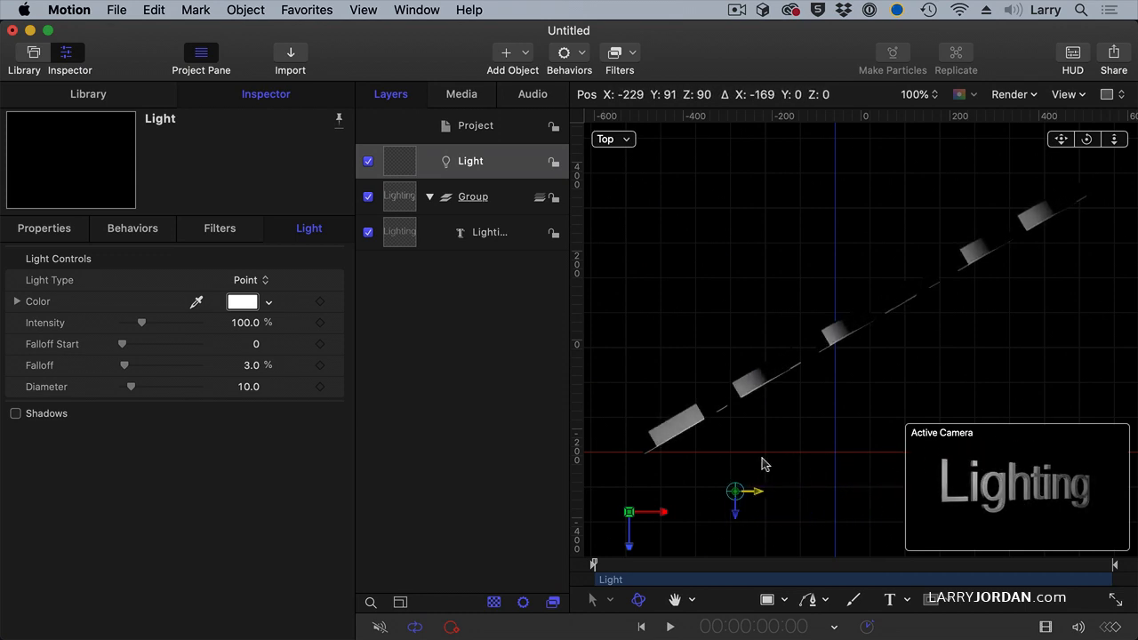
left_click_drag(735, 491, 833, 491)
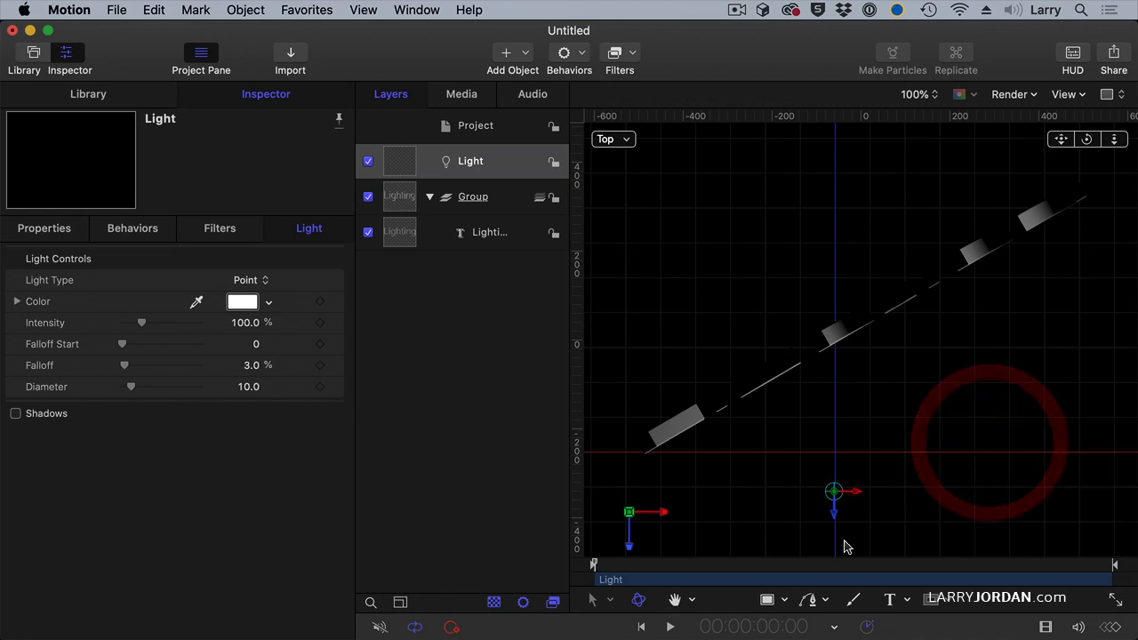
left_click_drag(834, 490, 834, 430)
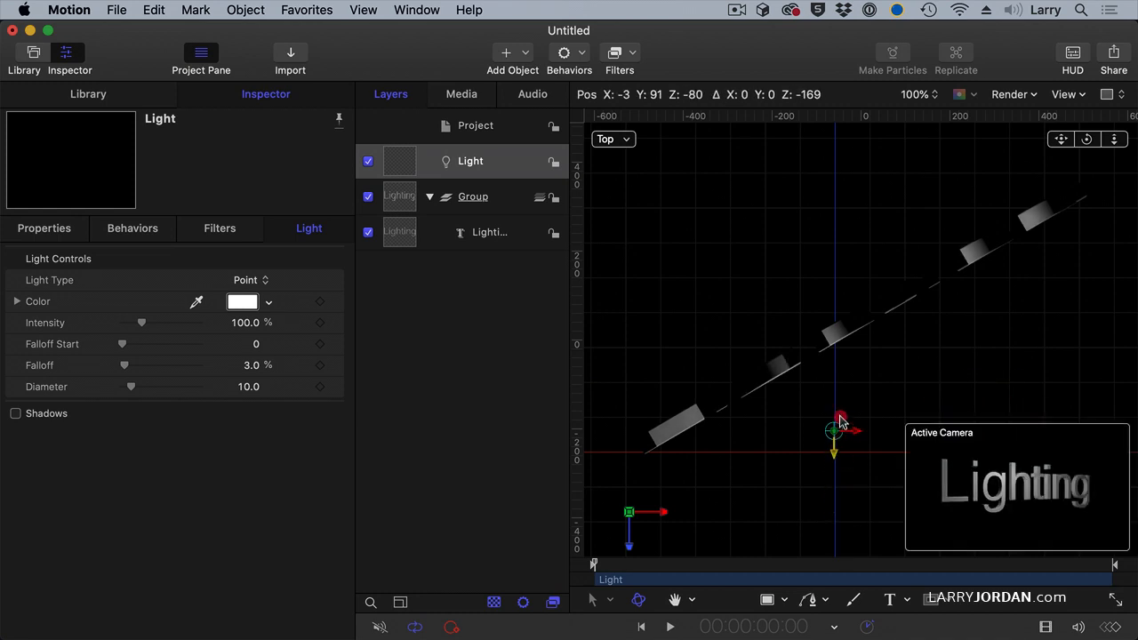
left_click_drag(835, 429, 823, 325)
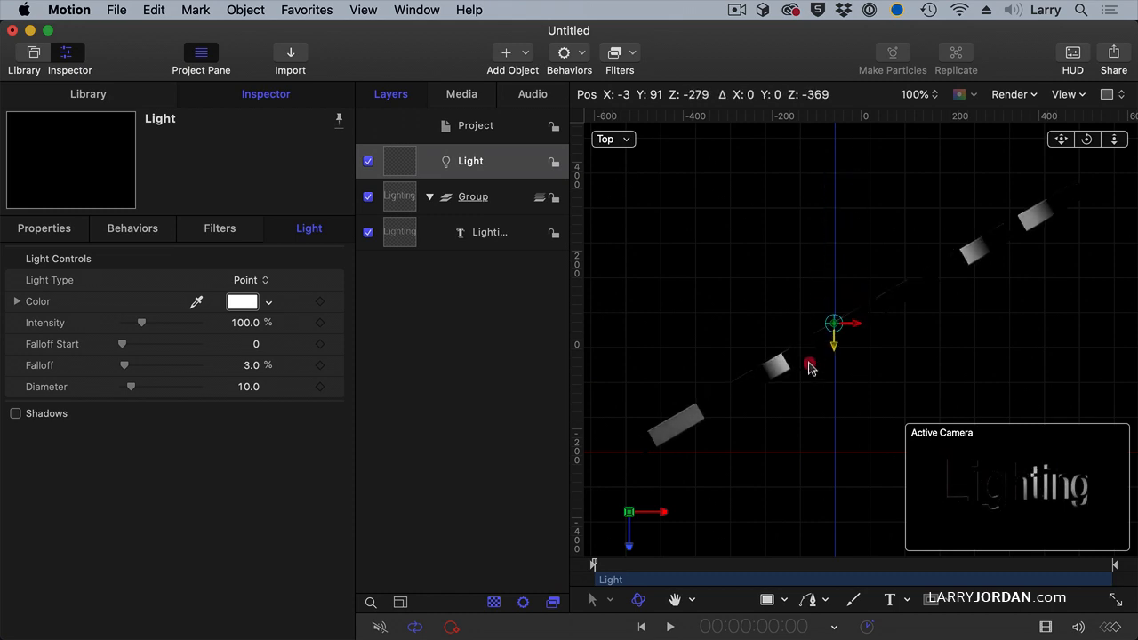
Move the light around behind the text, then in front, and return to Active Camera view
left_click_drag(834, 323, 834, 507)
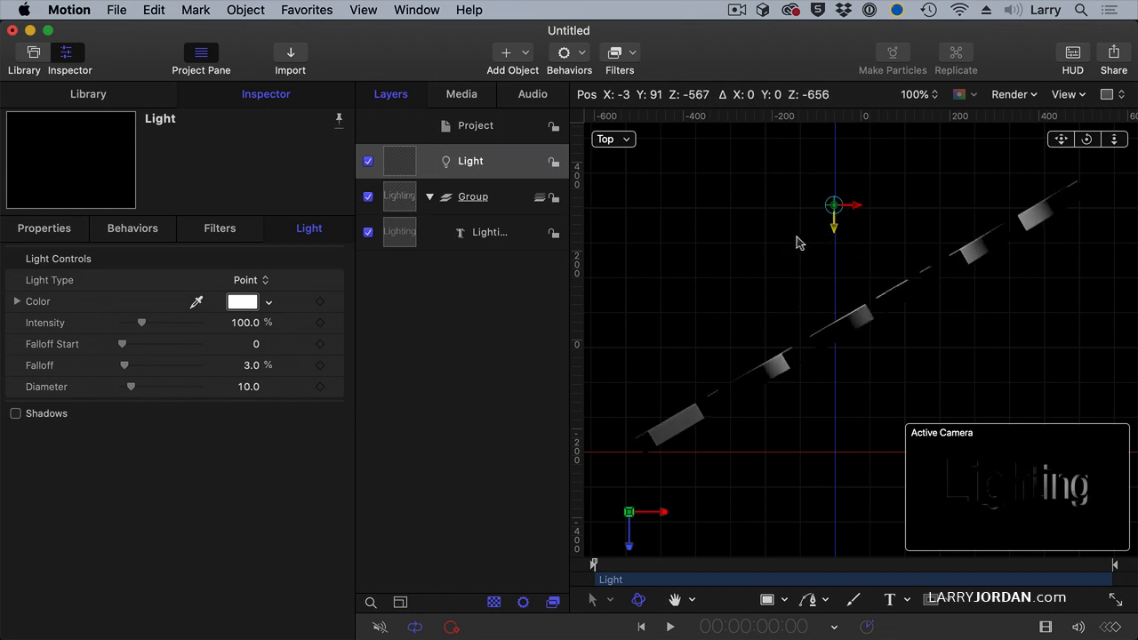
left_click_drag(833, 204, 834, 274)
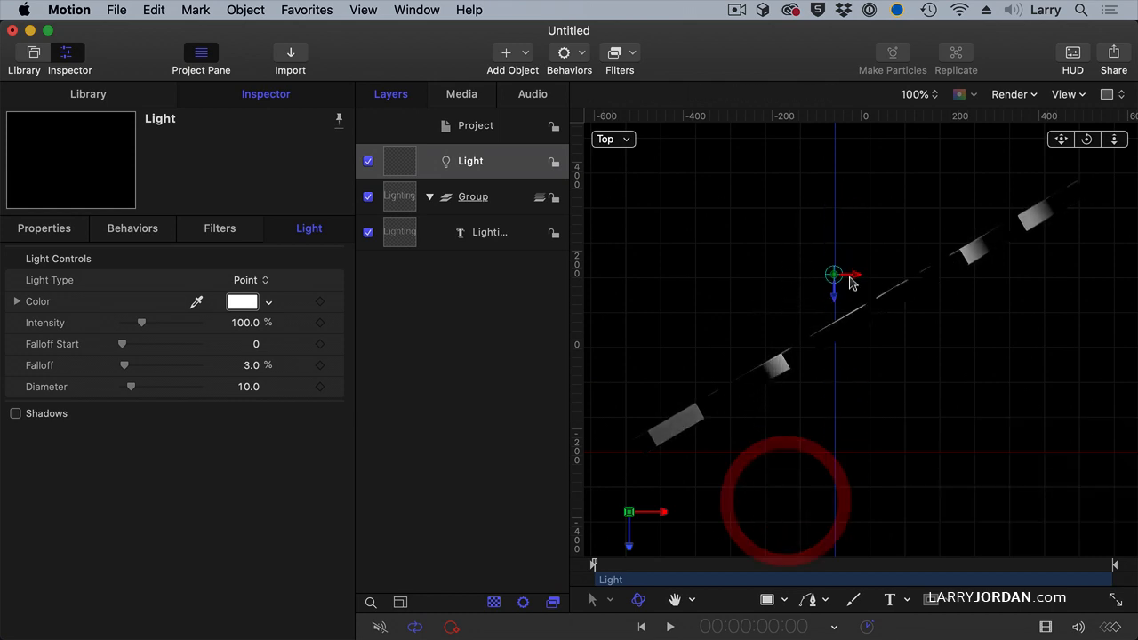
left_click_drag(852, 283, 678, 320)
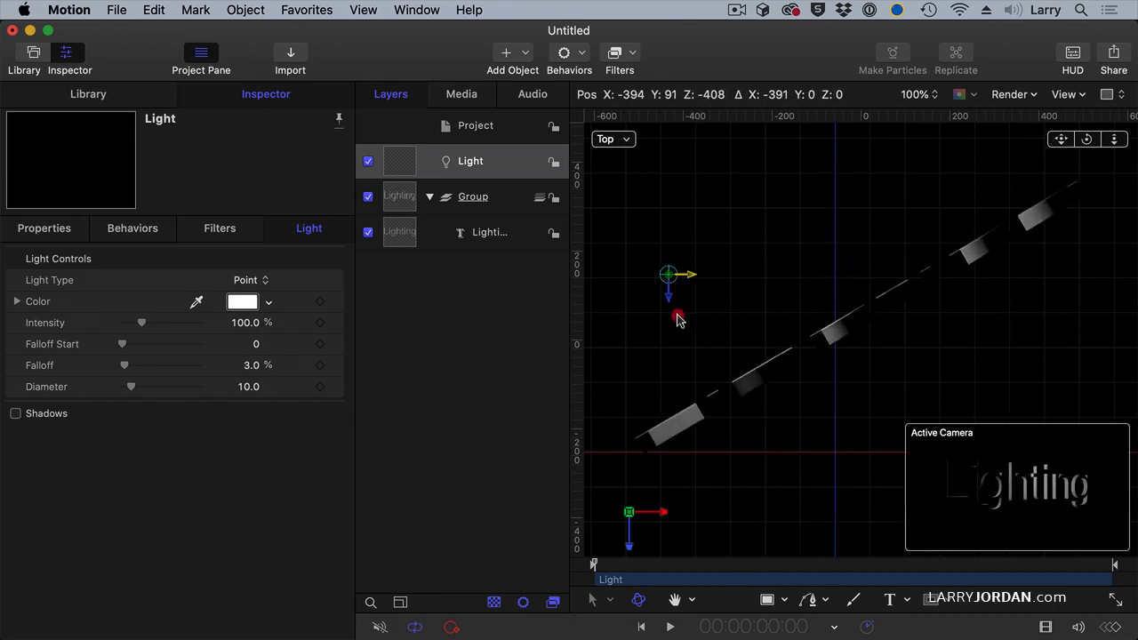
left_click_drag(669, 273, 911, 274)
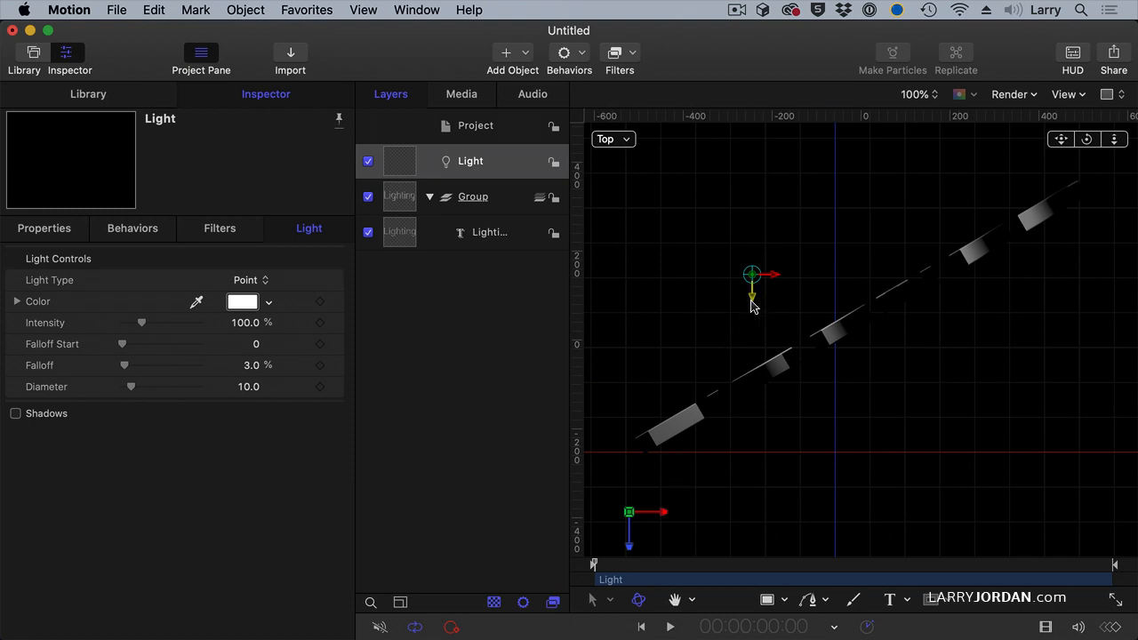
left_click_drag(752, 285, 753, 516)
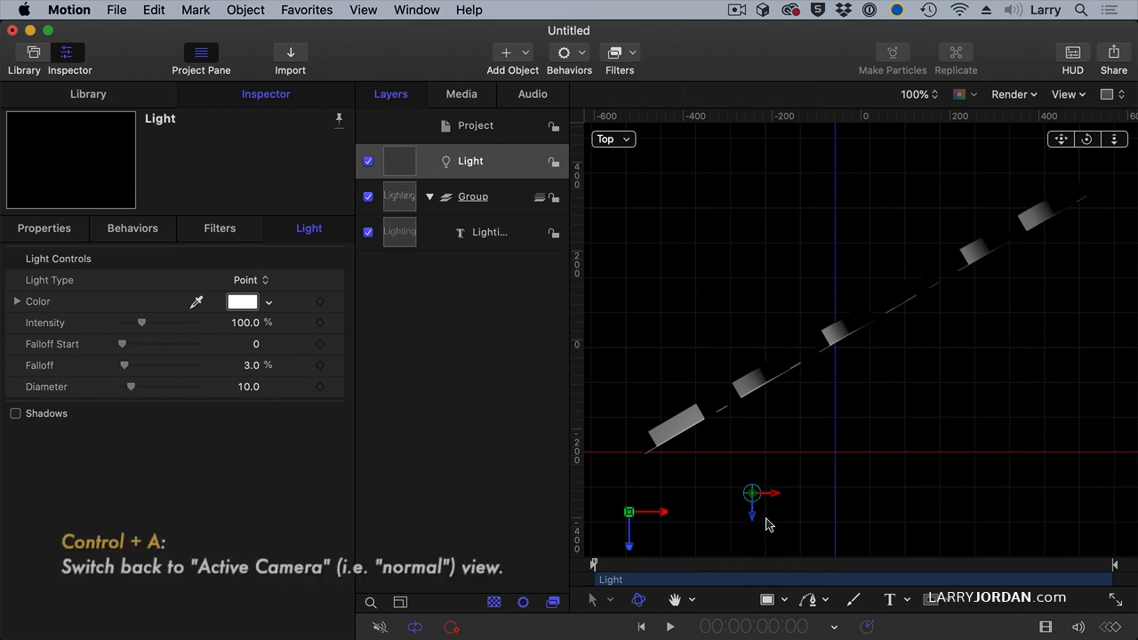
key("ctrl+a")
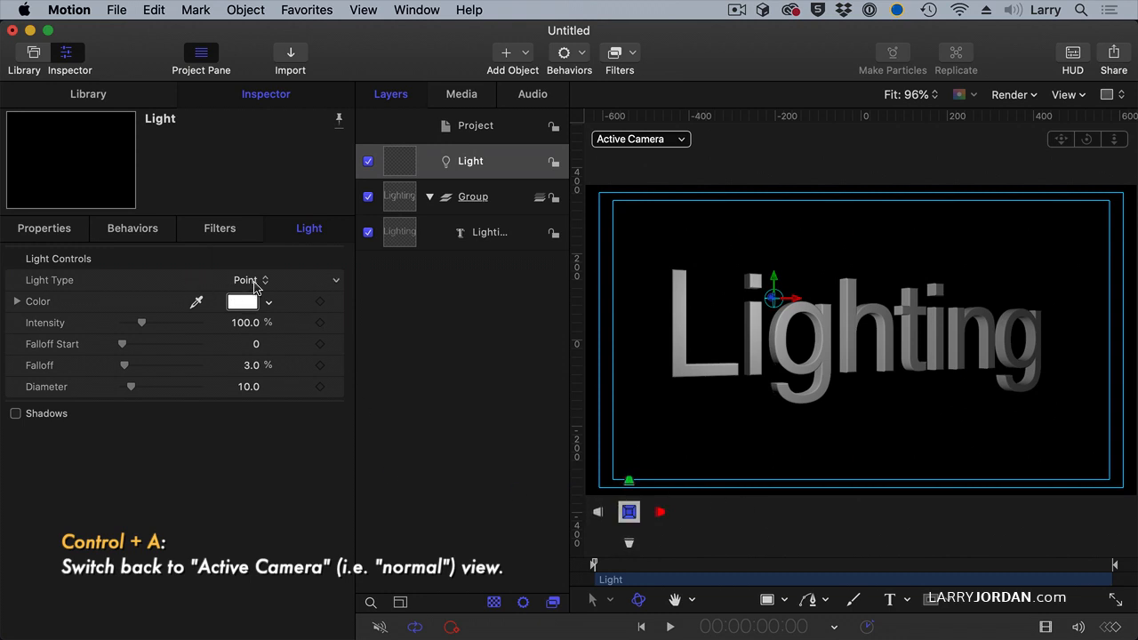
Change the Light Type from Point to Ambient
left_click(250, 279)
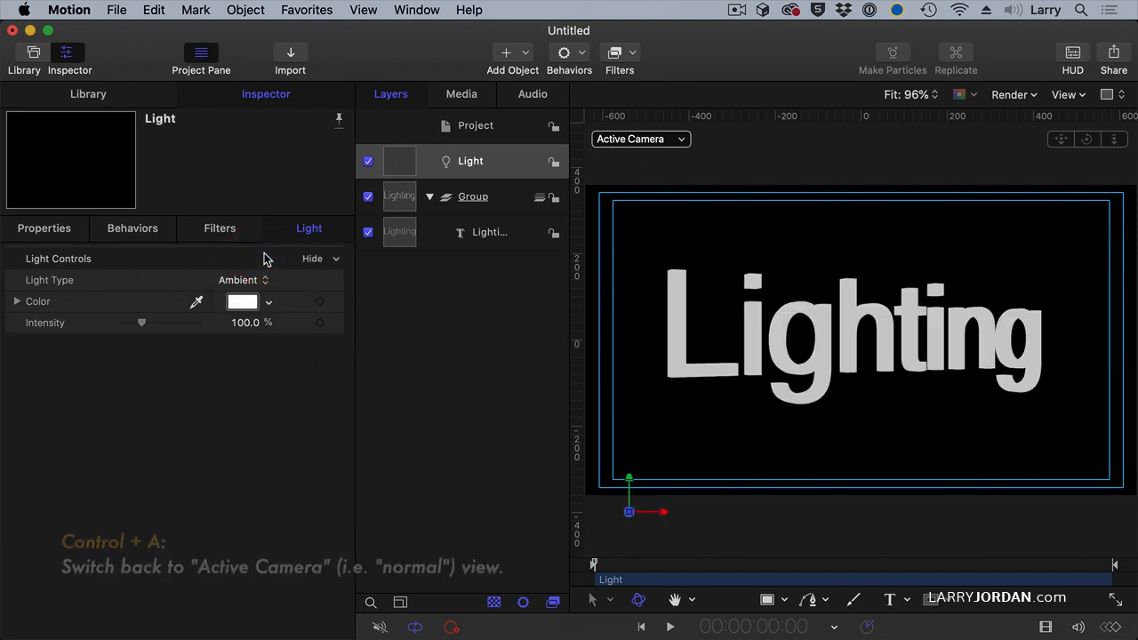
mouse_move(411, 296)
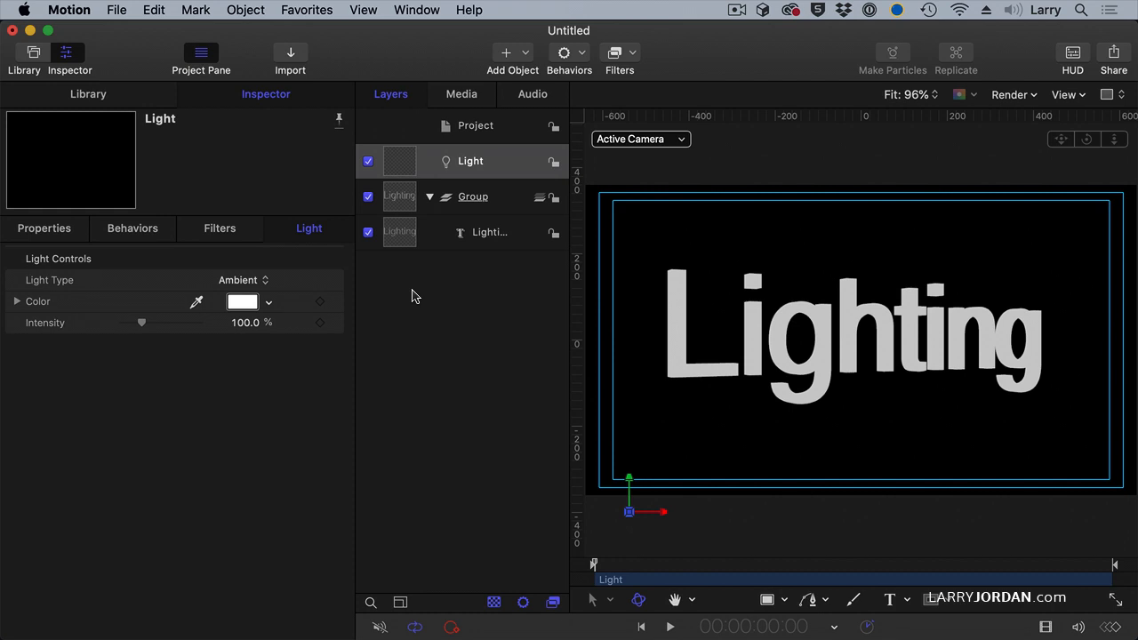
left_click(243, 301)
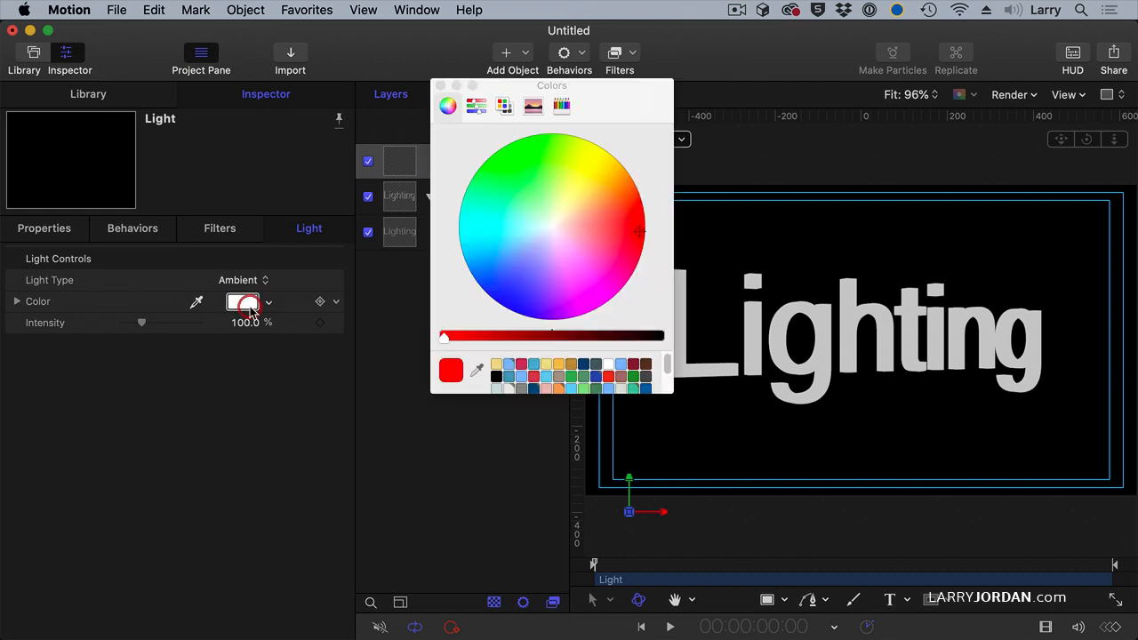
left_click(542, 217)
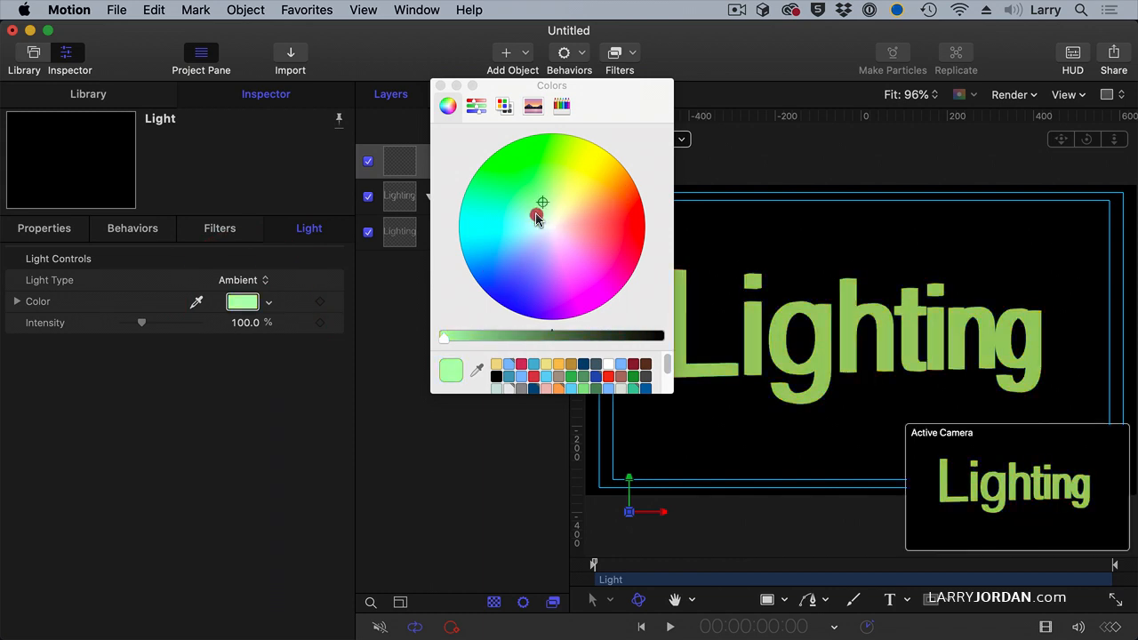
left_click(544, 285)
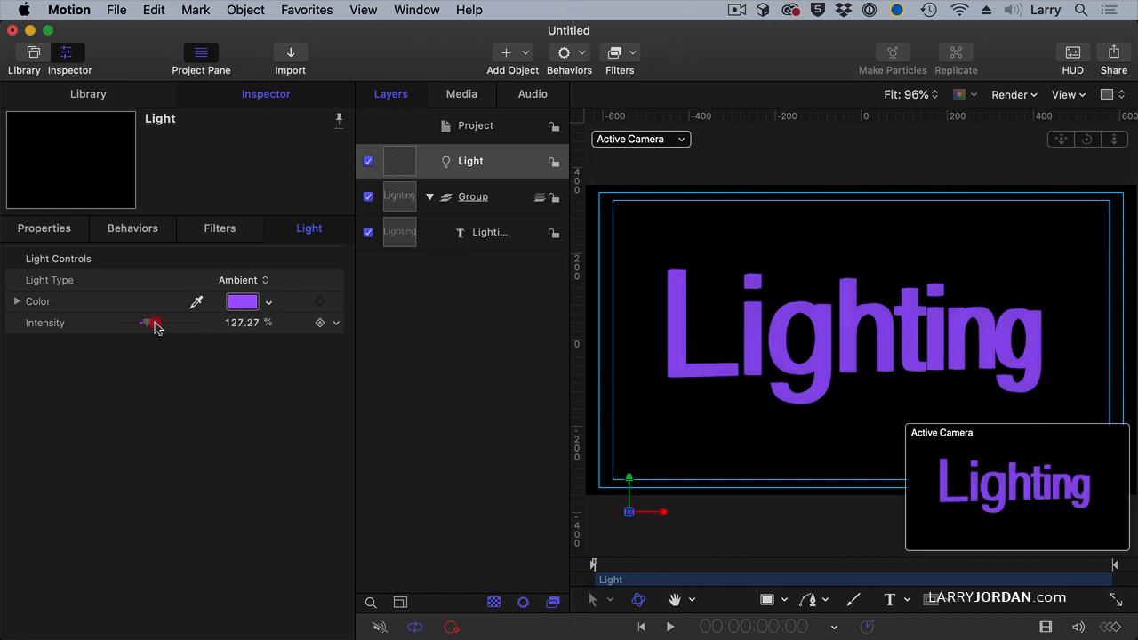
left_click_drag(147, 322, 167, 322)
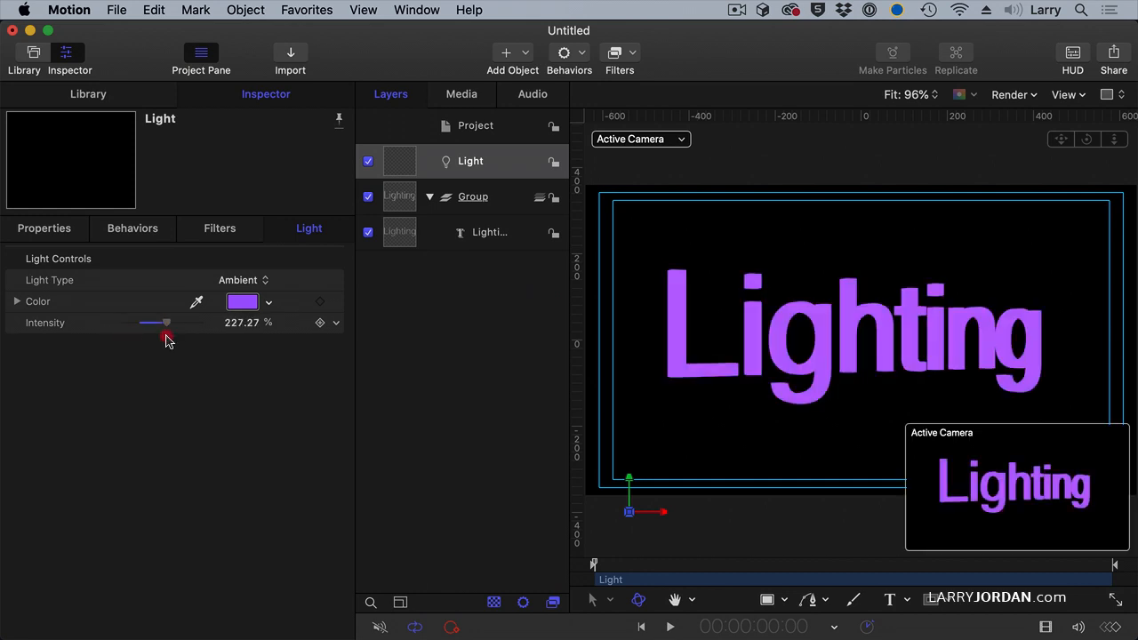
left_click(242, 302)
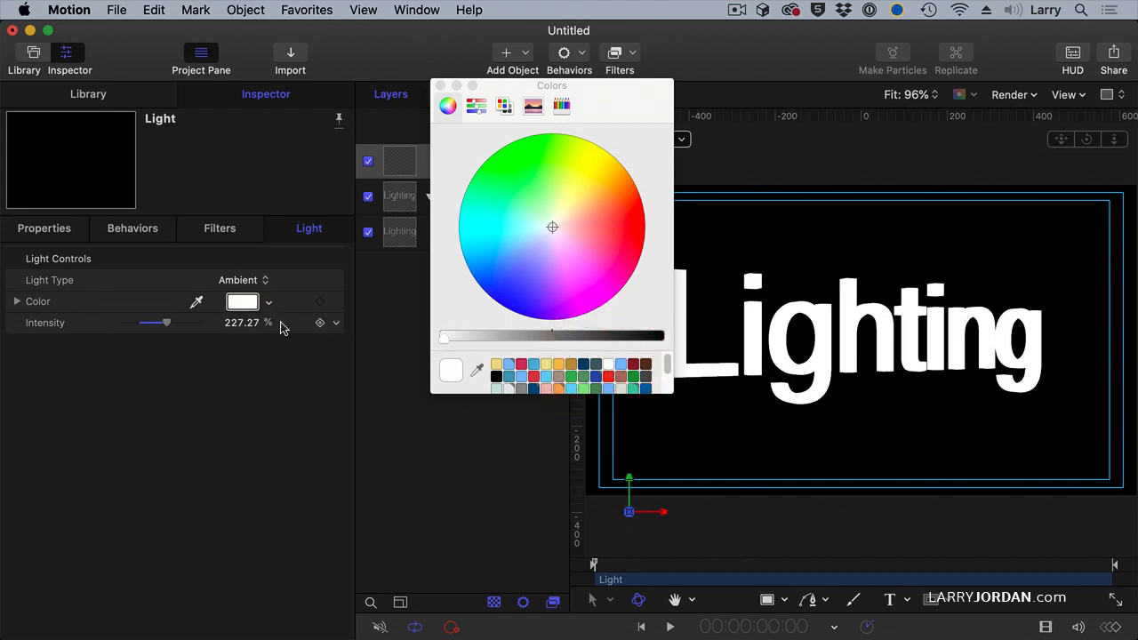
triple_click(244, 322)
type("100")
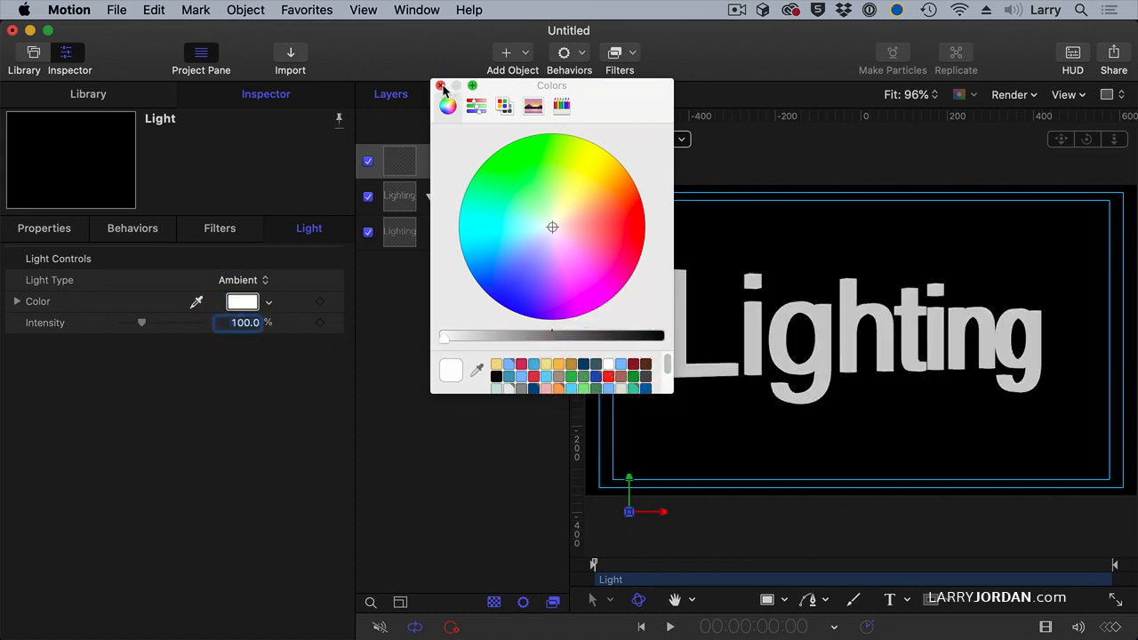
left_click(440, 85)
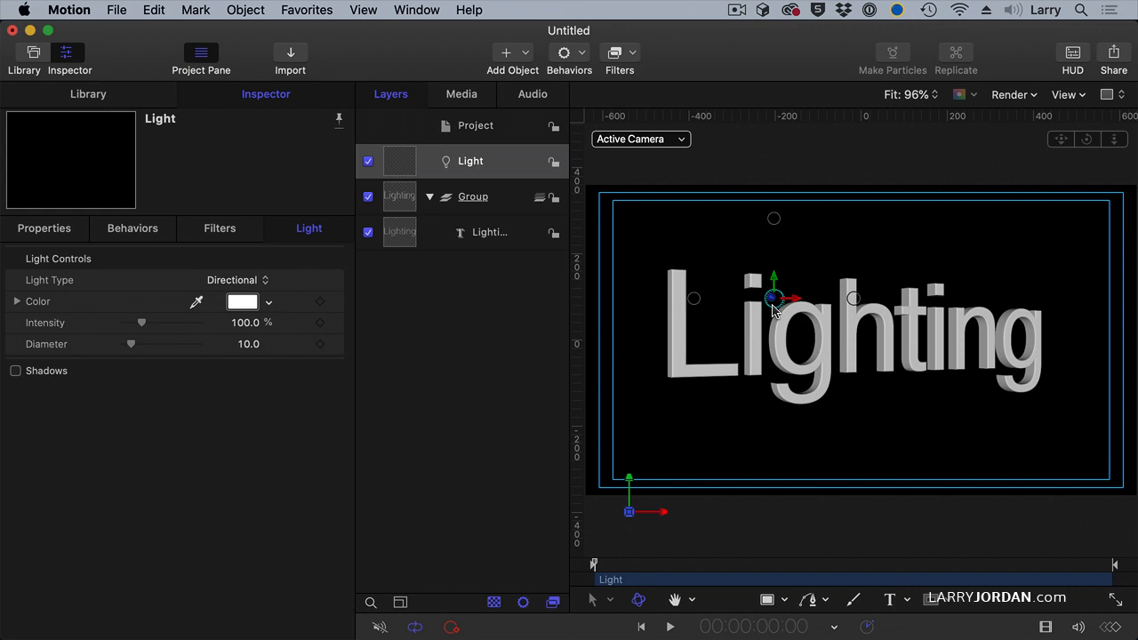
Drag the directional light right and rotate it about 109° on Y
left_click_drag(773, 298, 841, 298)
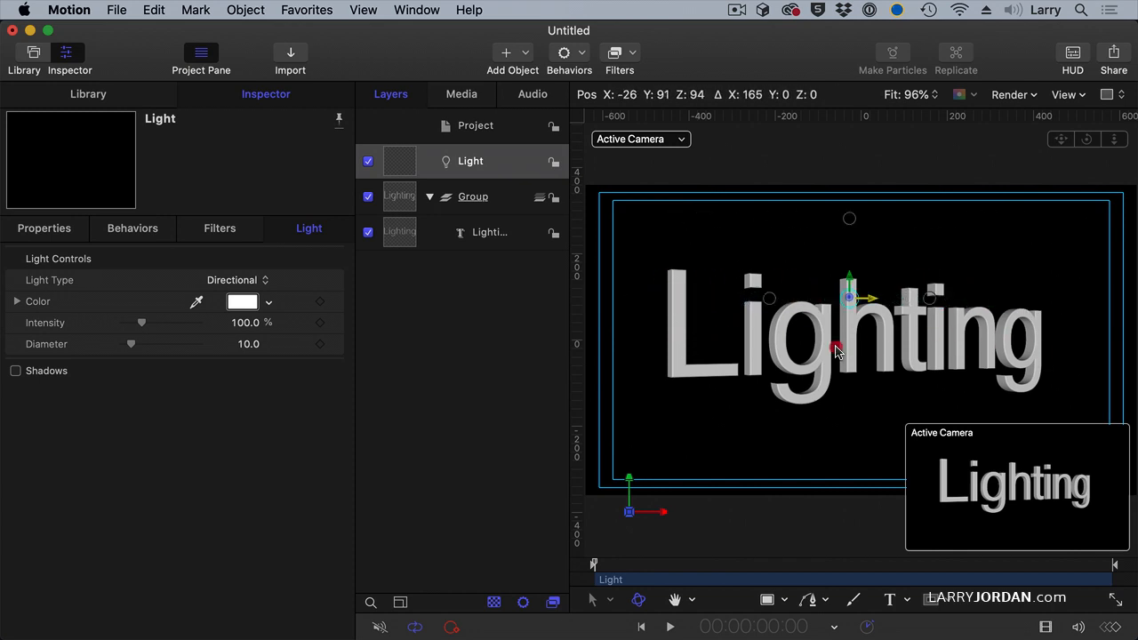
left_click_drag(849, 297, 818, 384)
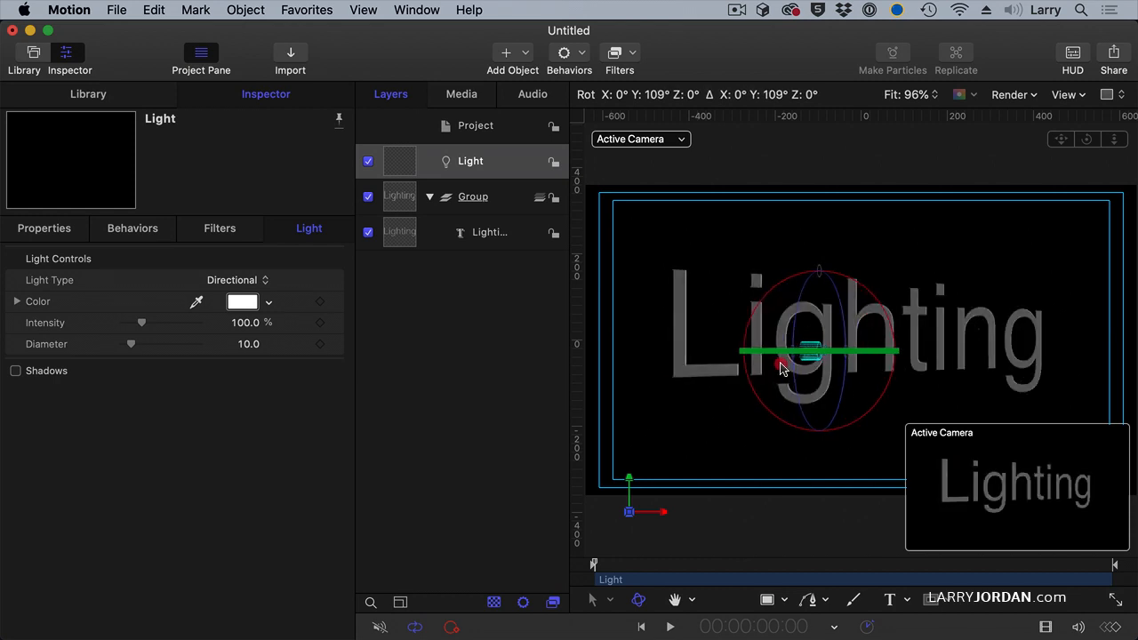
Rotate the directional light through several angles, settling near X -17°, Y 20°
left_click_drag(809, 352, 840, 369)
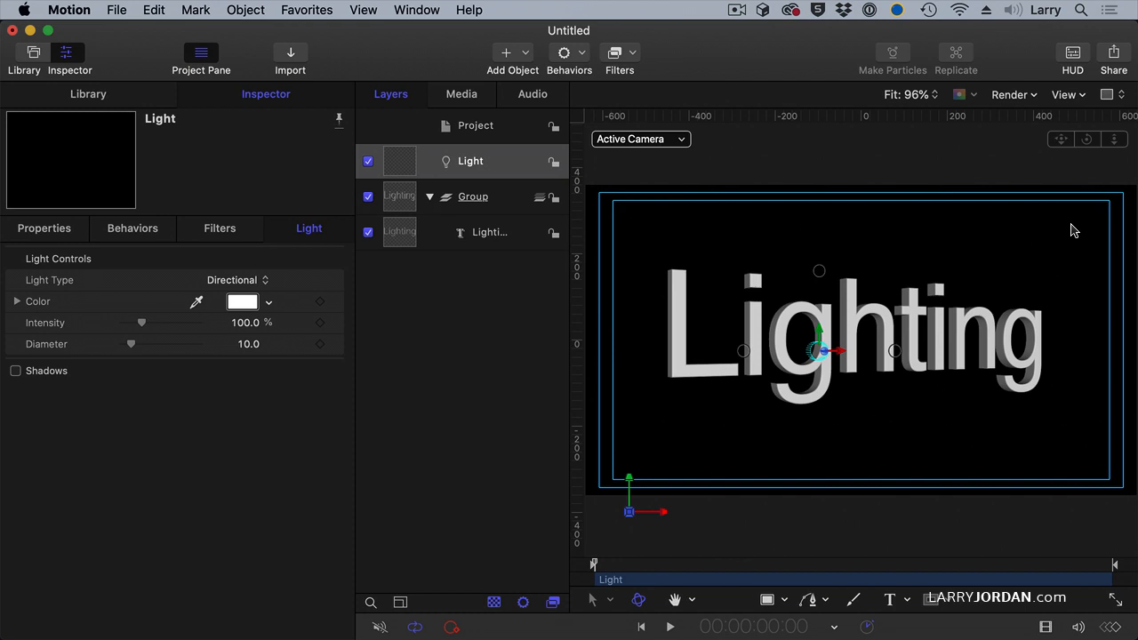
mouse_move(861, 356)
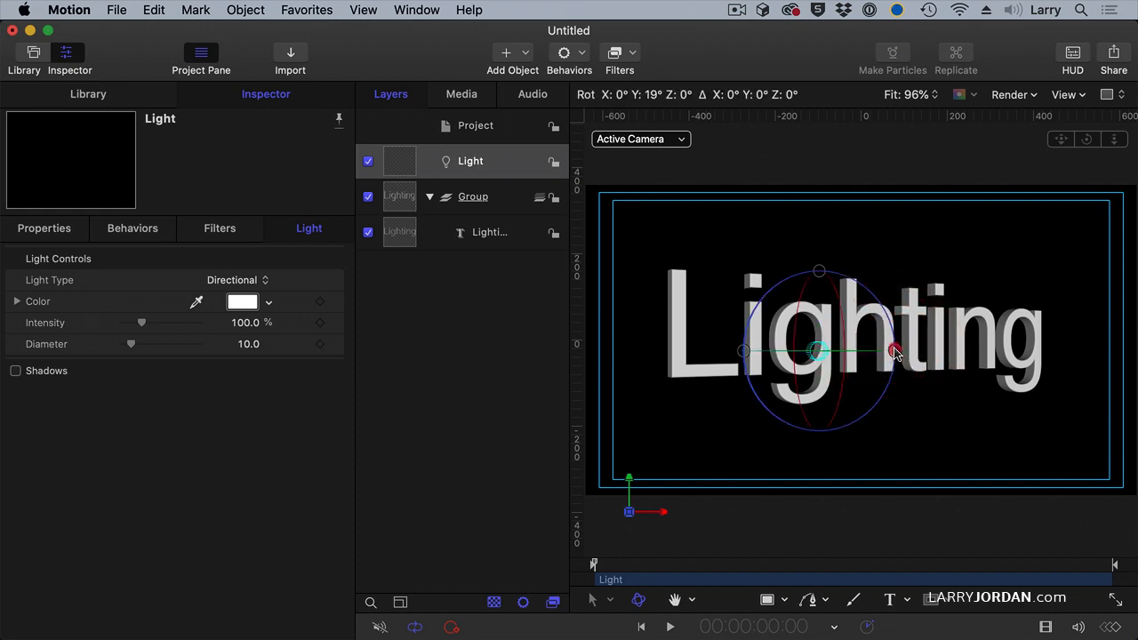
left_click_drag(895, 349, 835, 289)
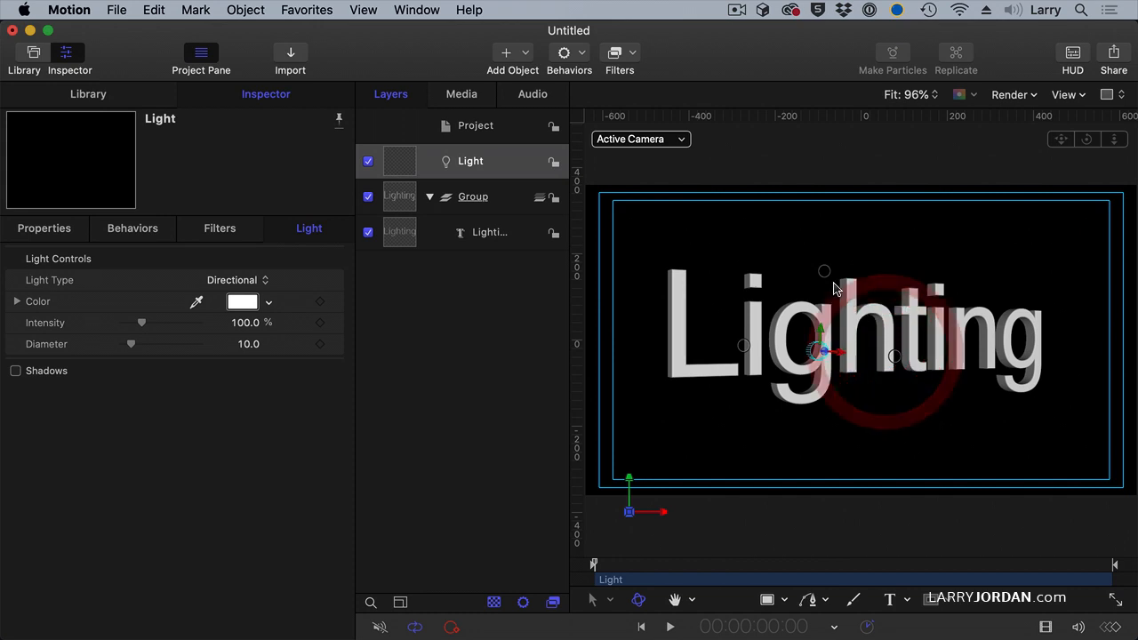
left_click_drag(824, 271, 813, 418)
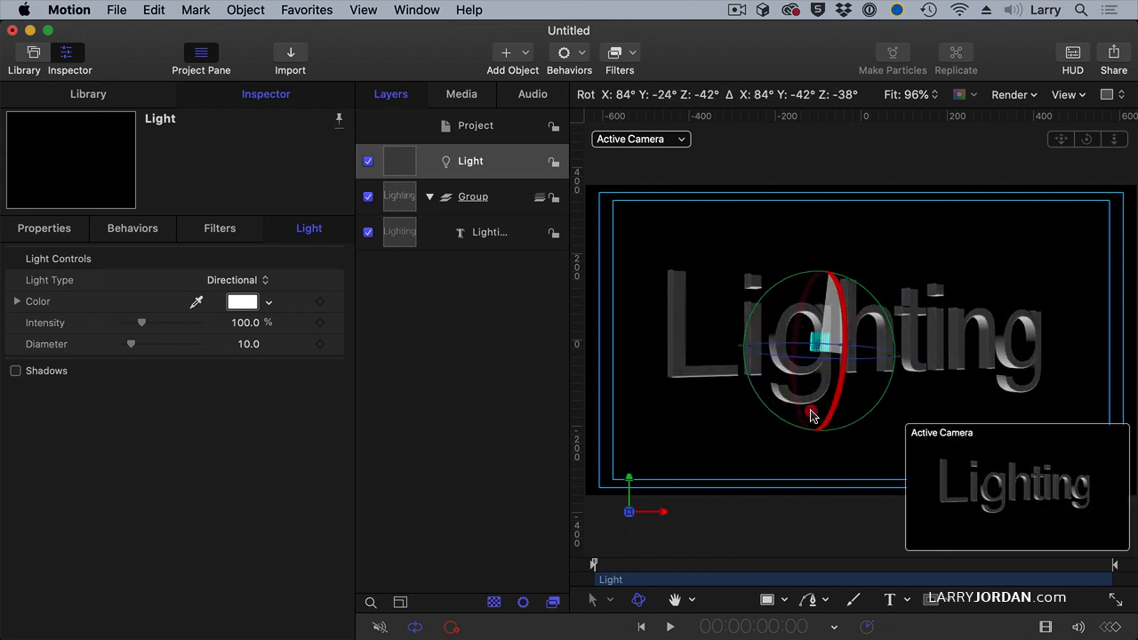
left_click_drag(809, 416, 840, 262)
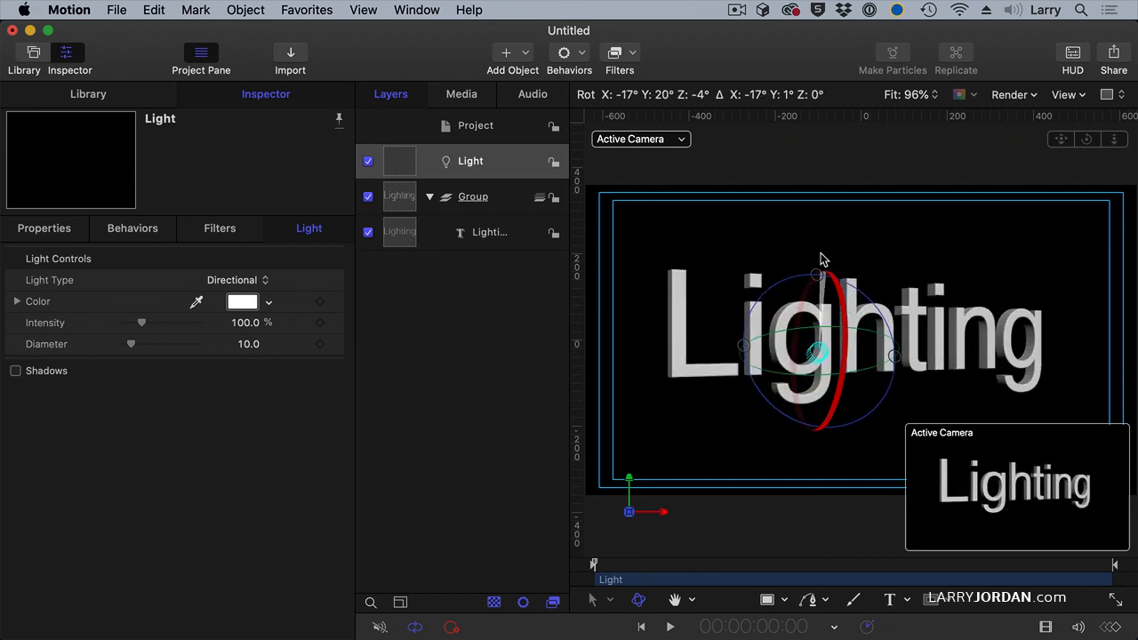
Make the light a Spot aimed at the text, widen the cone to 90°, then narrow it to 43°
left_click(235, 279)
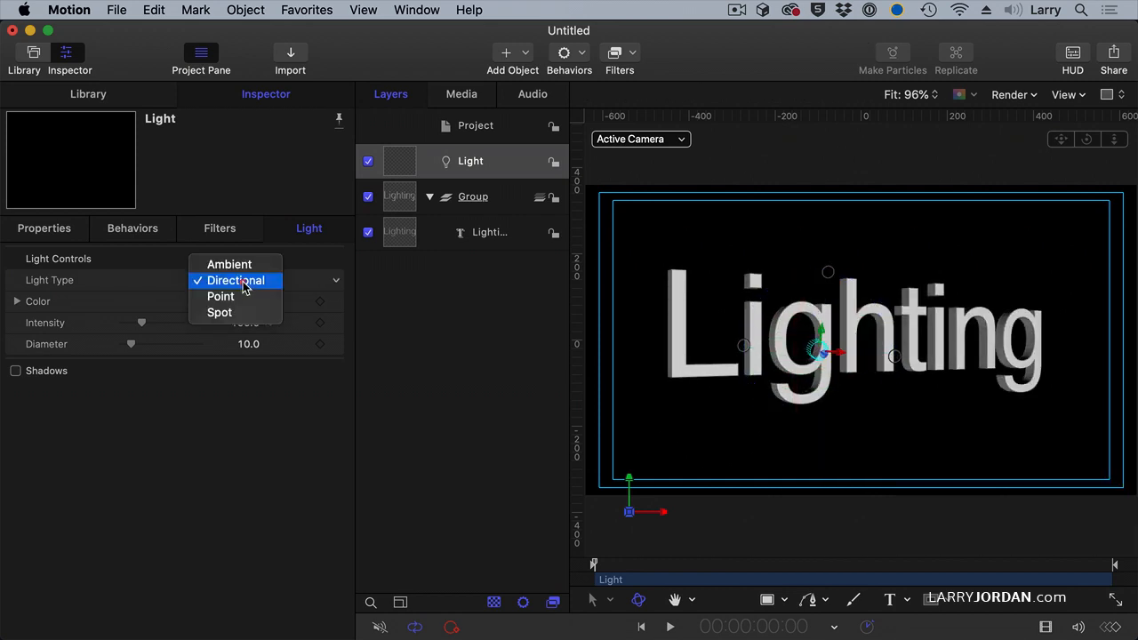
mouse_move(220, 296)
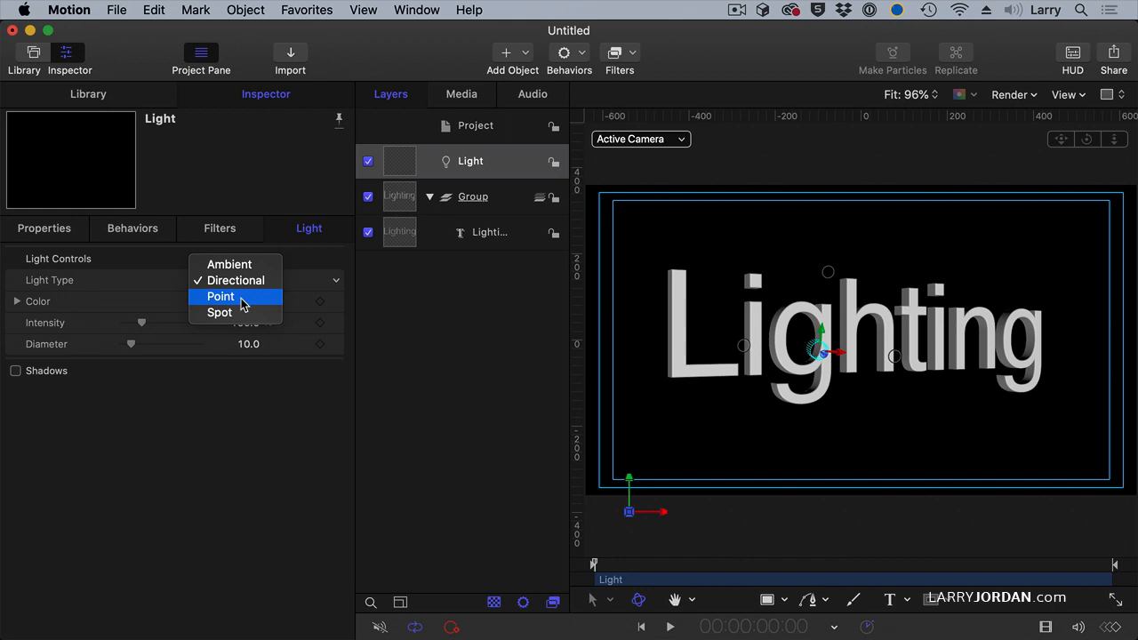
left_click(219, 312)
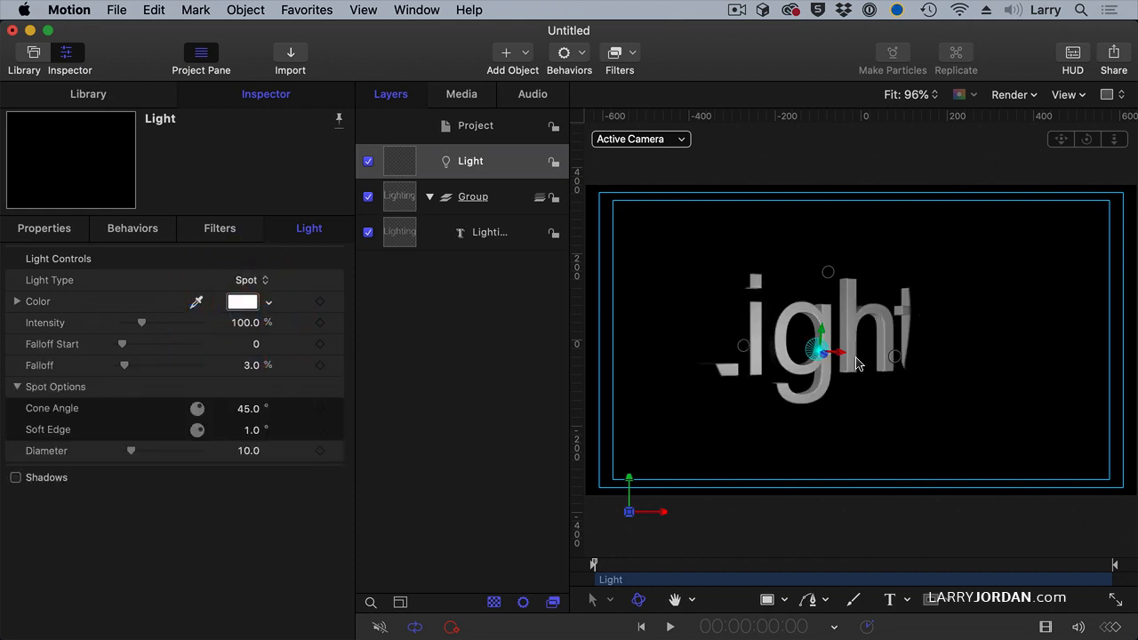
left_click_drag(827, 356, 747, 352)
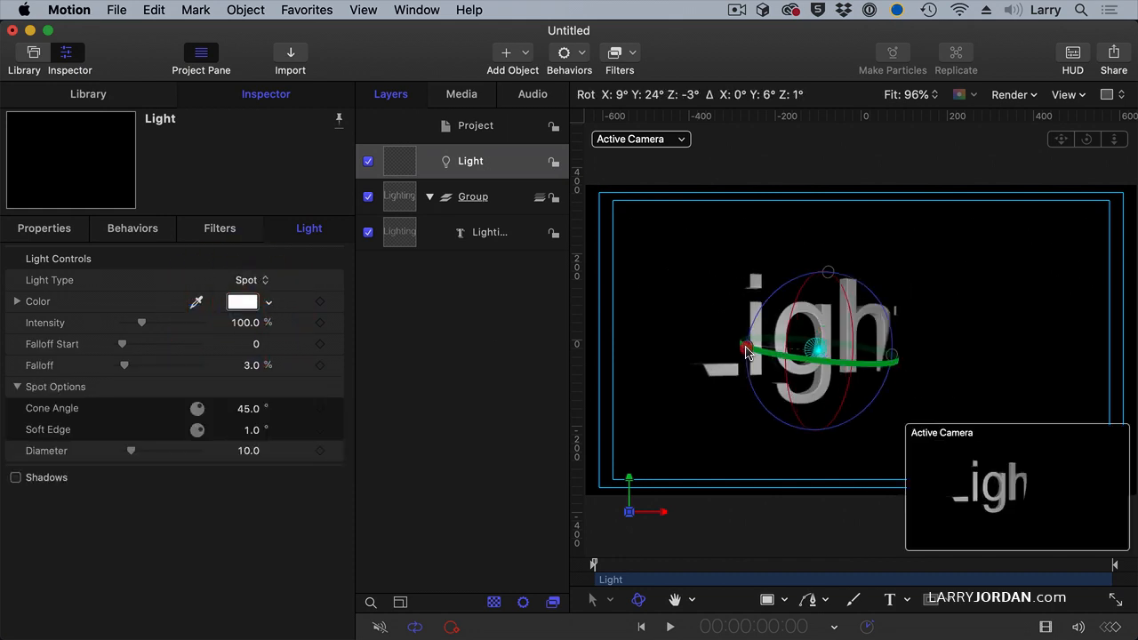
left_click_drag(747, 348, 720, 348)
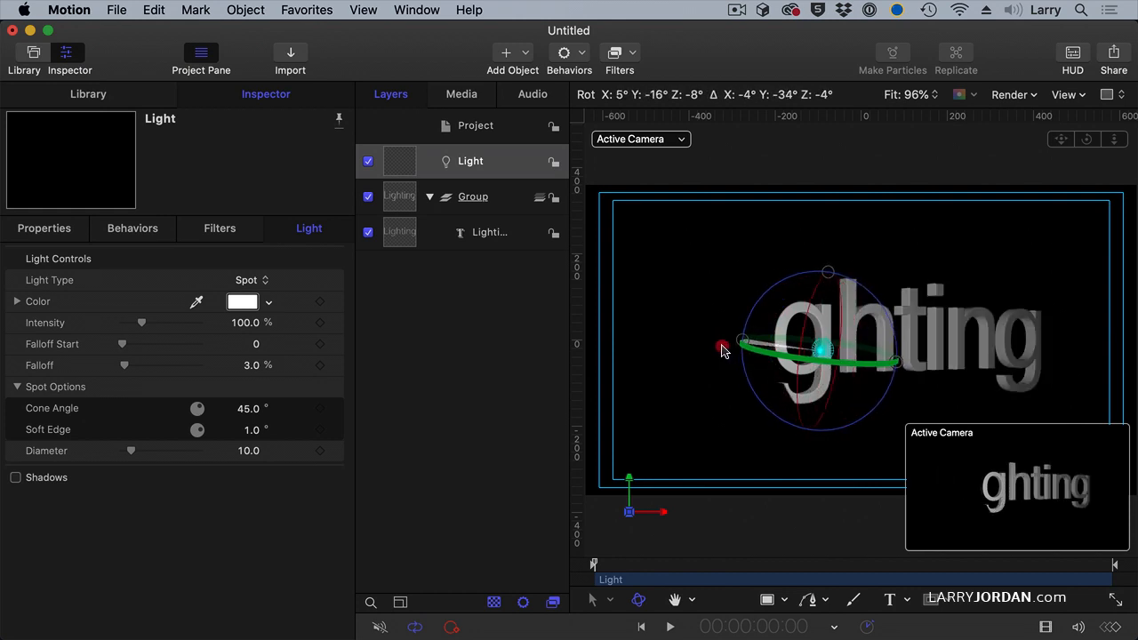
left_click_drag(720, 349, 774, 348)
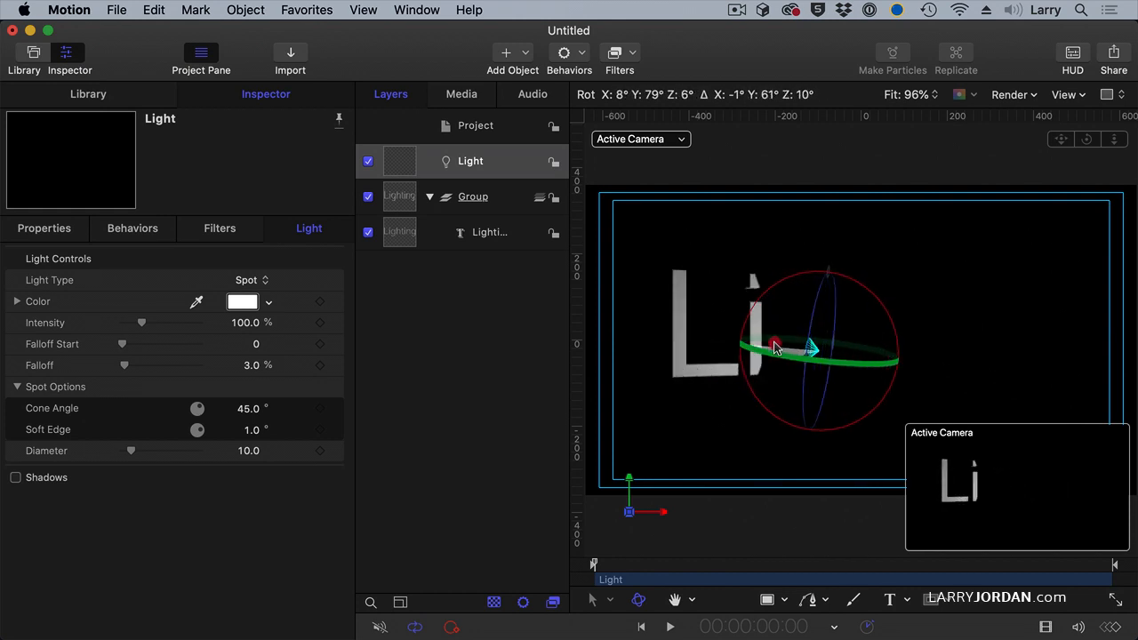
left_click_drag(774, 347, 746, 360)
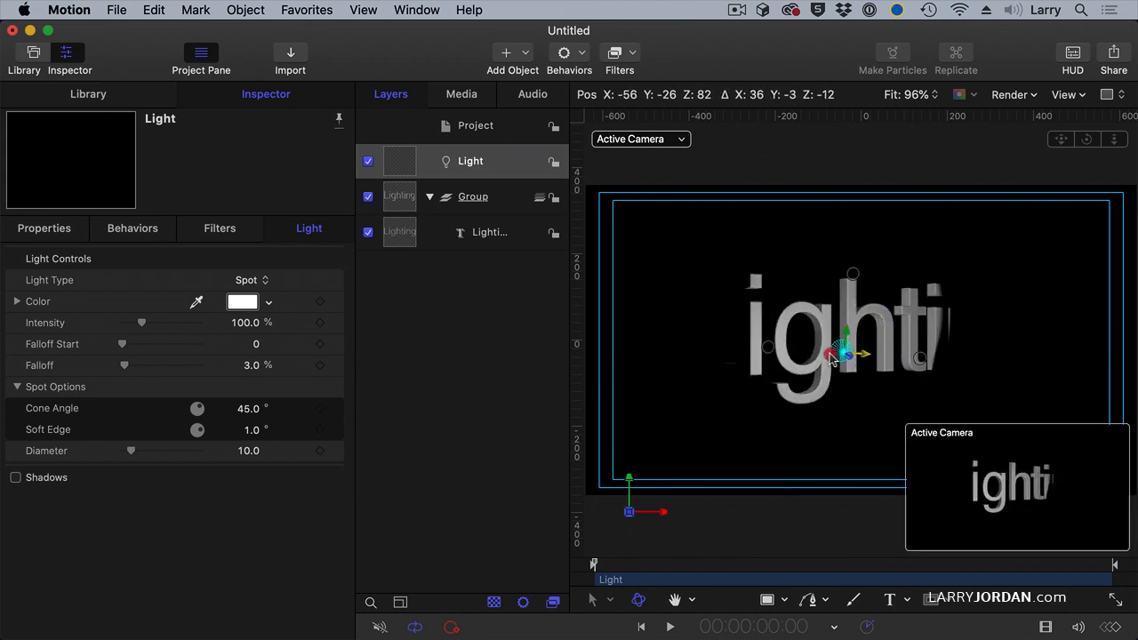
left_click_drag(845, 354, 751, 347)
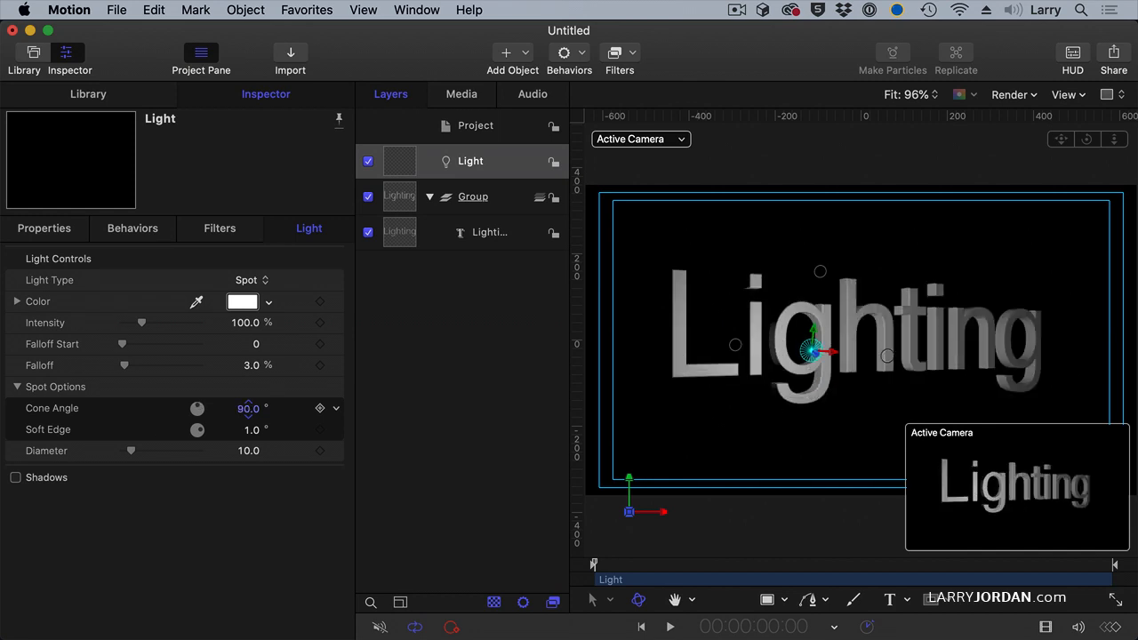
left_click_drag(198, 408, 133, 408)
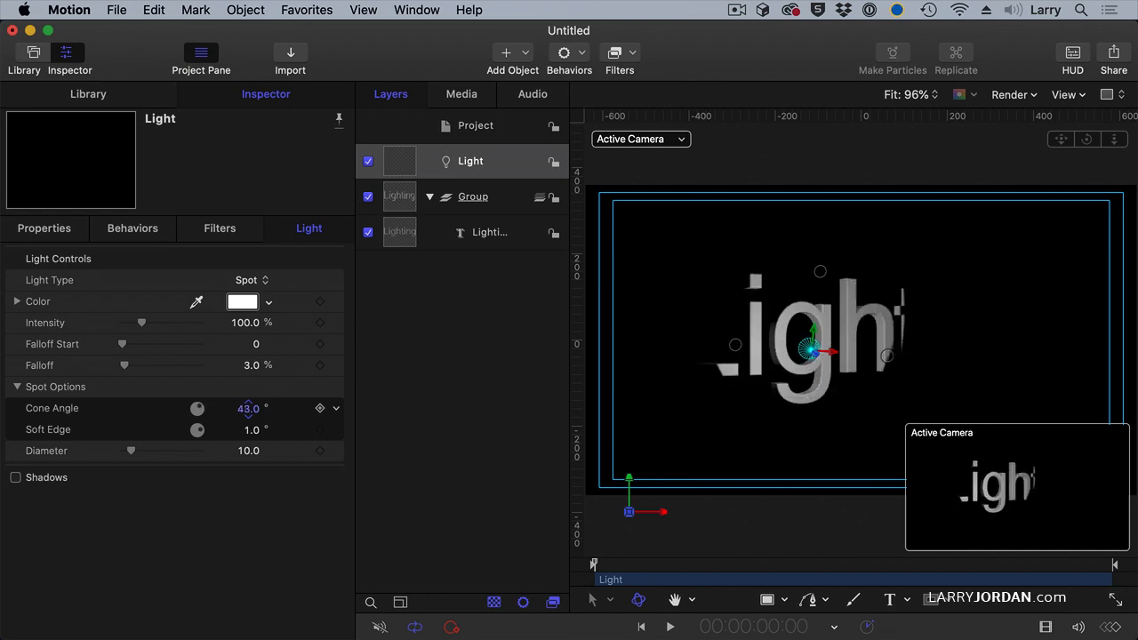